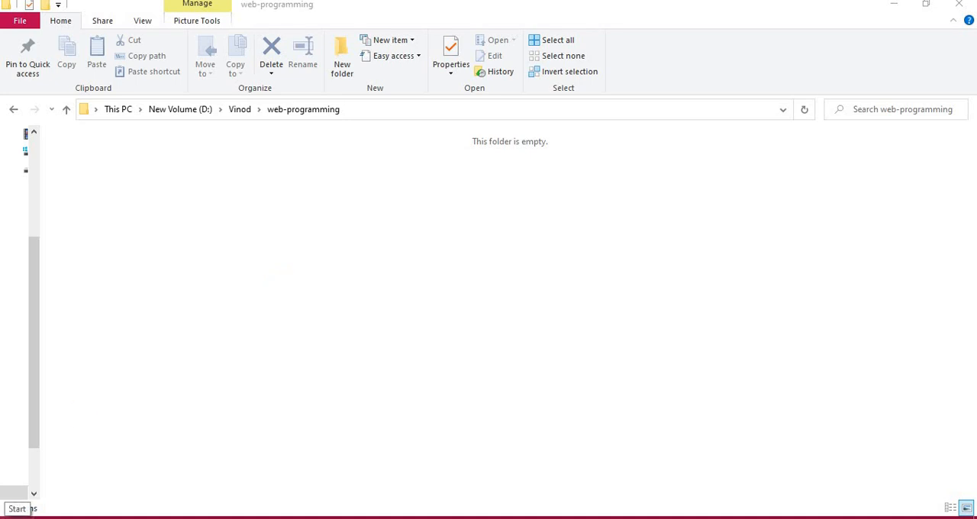
- Search the Start menu for 'pa' to launch Paint with a blank canvas
type("pa")
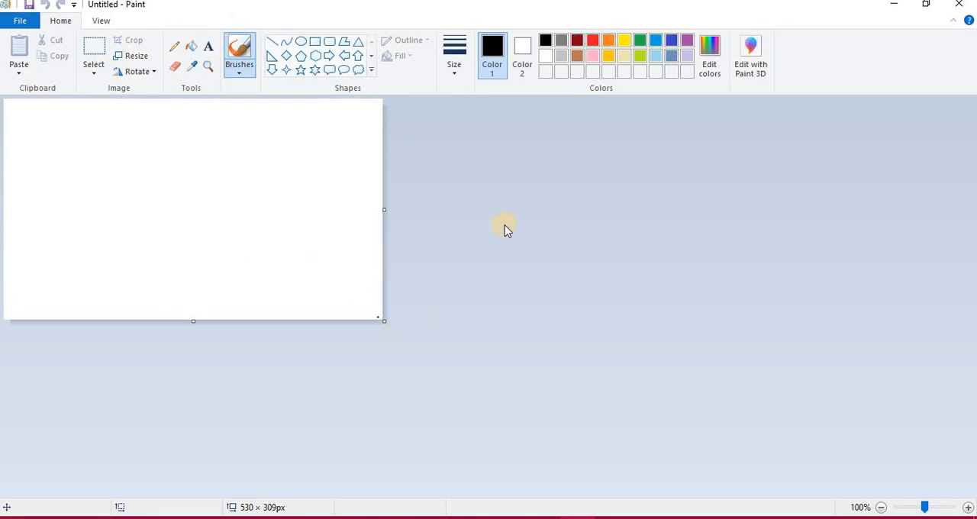
mouse_move(473, 233)
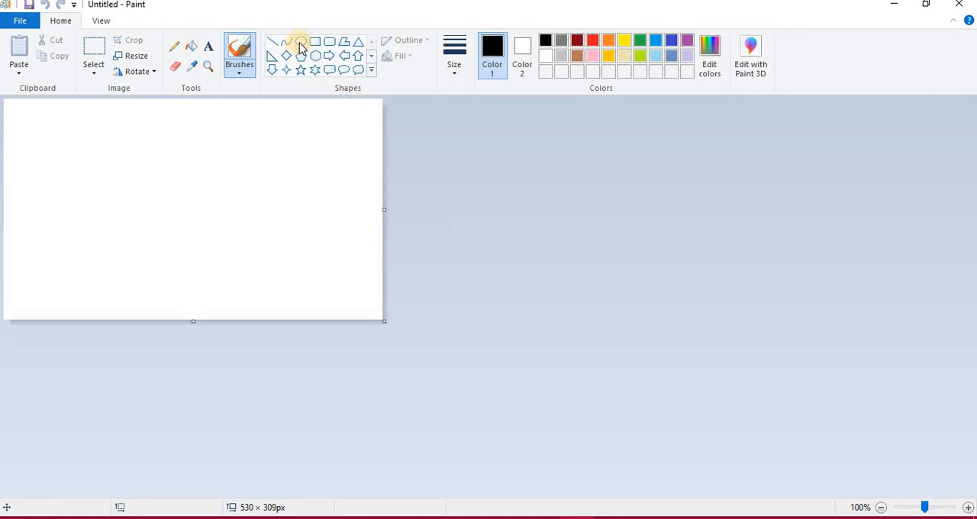
- Draw a black-outlined oval on the canvas as the bulb's glass and size it
left_click(299, 41)
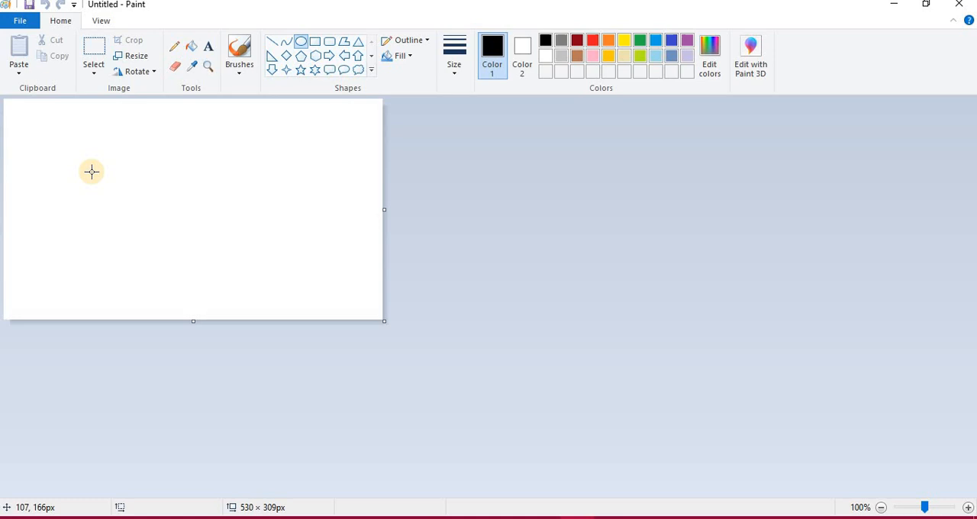
mouse_move(138, 224)
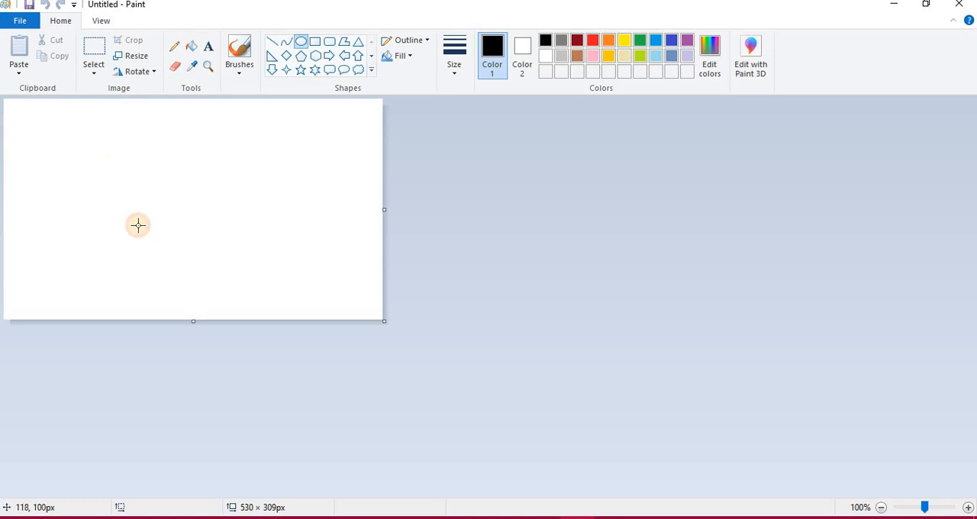
left_click_drag(137, 225, 236, 247)
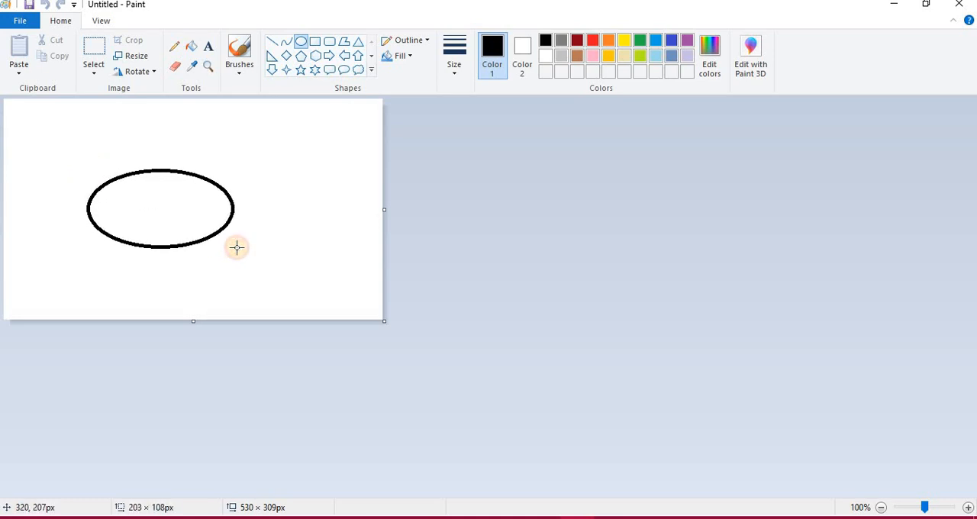
left_click_drag(237, 247, 243, 256)
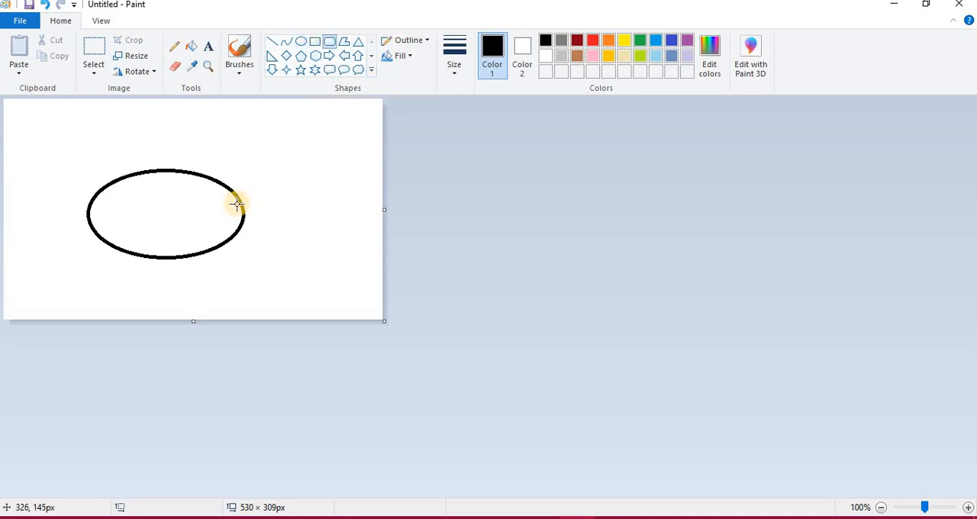
- Draw a small rectangular screw-cap base at the oval's right edge and widen it
left_click_drag(237, 201, 259, 226)
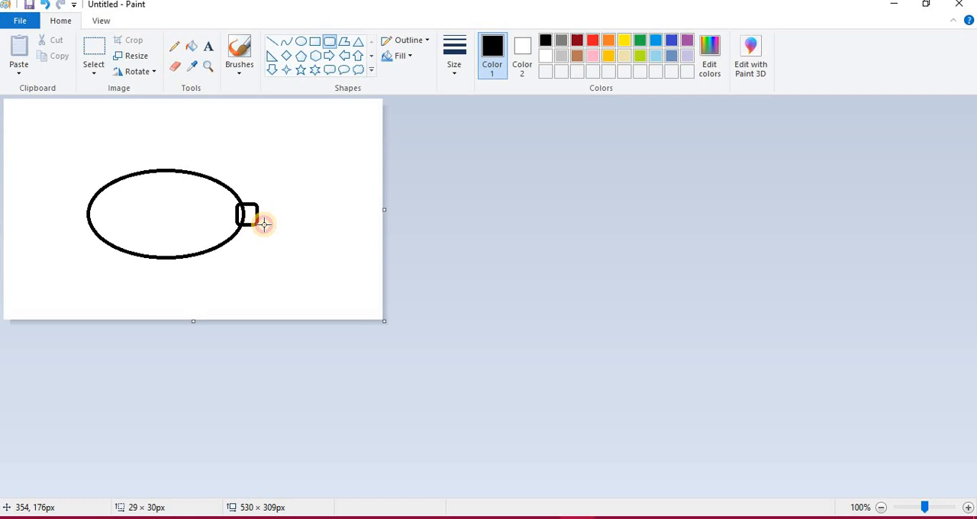
left_click_drag(247, 213, 274, 227)
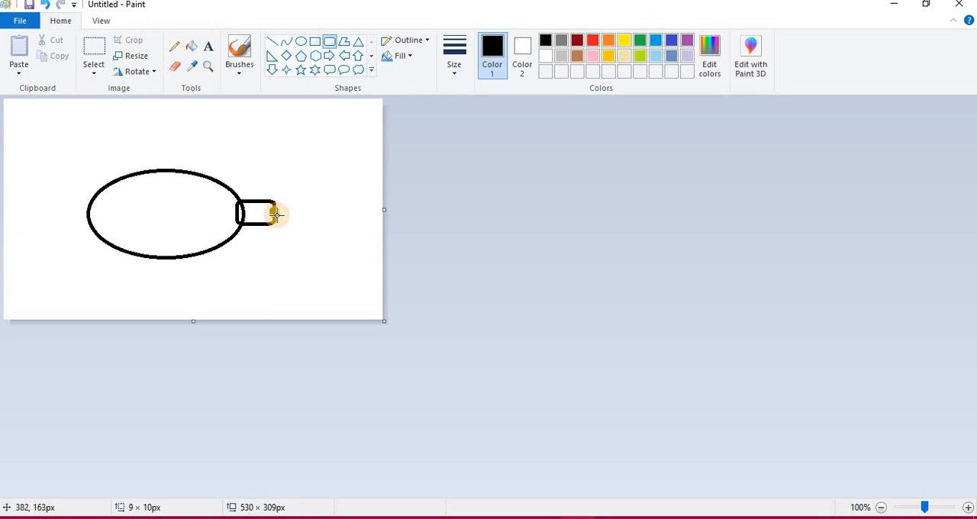
mouse_move(339, 154)
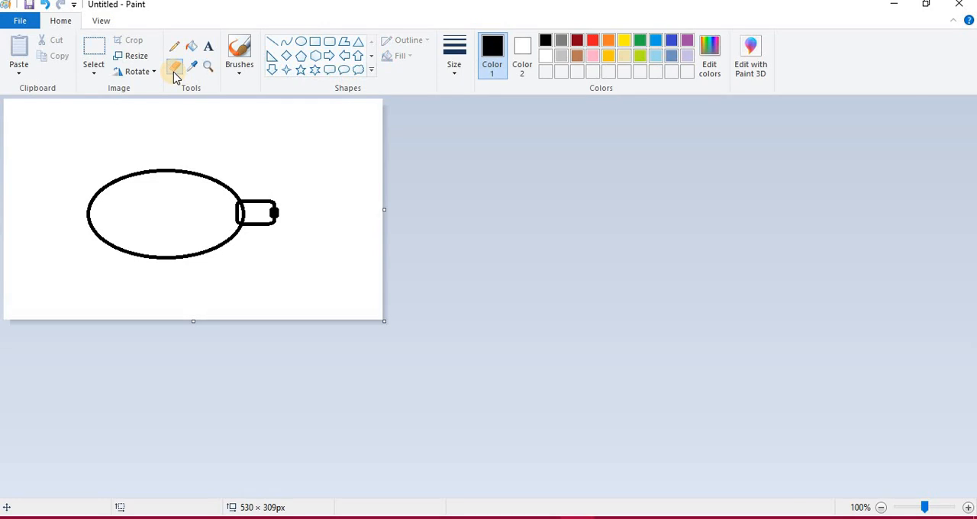
- Switch to the Pencil for freehand touch-ups at the base-oval joint
left_click(174, 67)
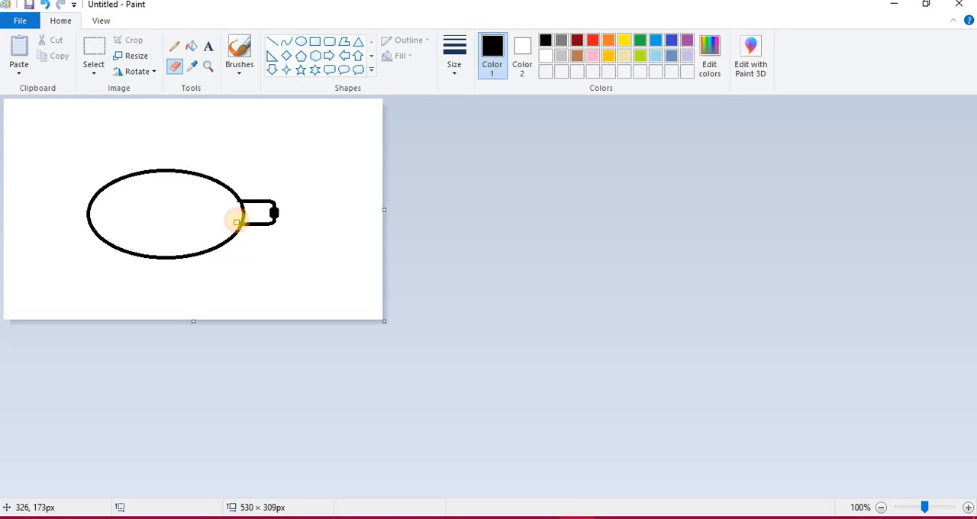
mouse_move(237, 204)
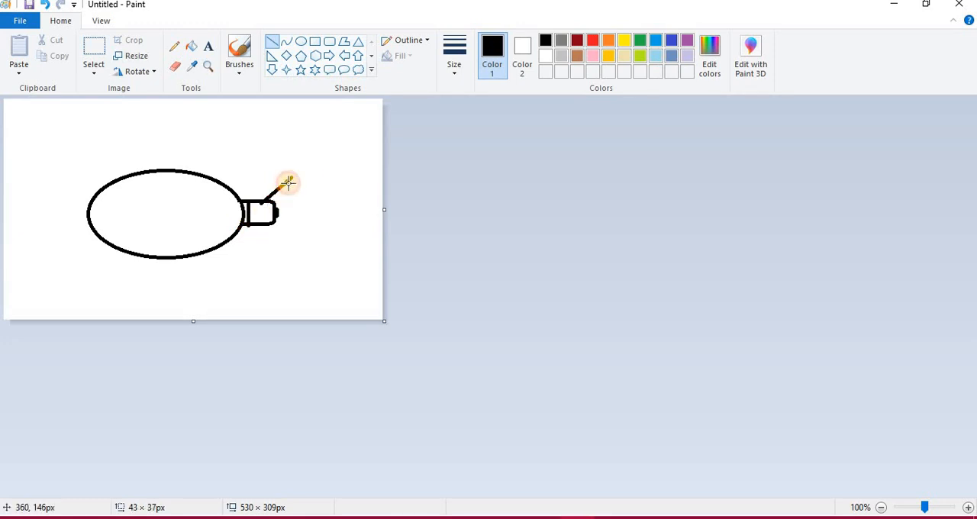
mouse_move(256, 201)
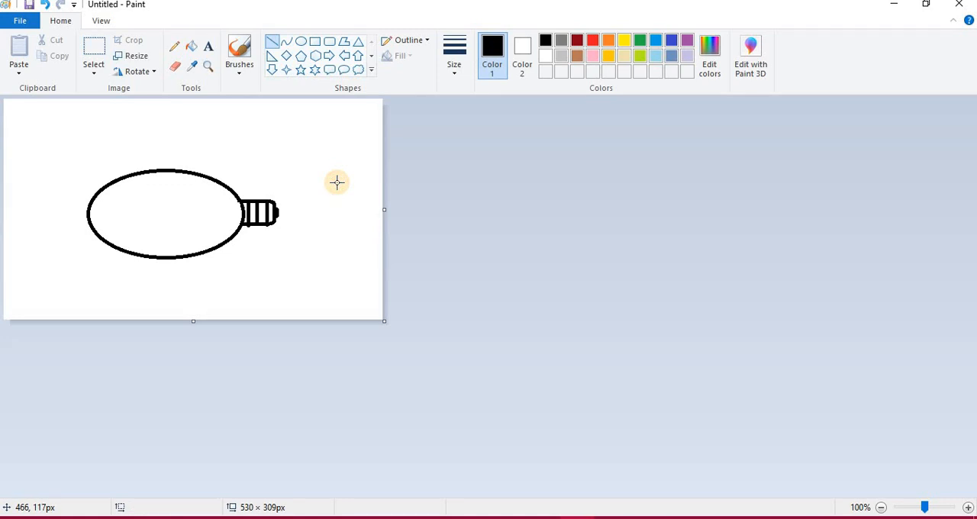
mouse_move(372, 143)
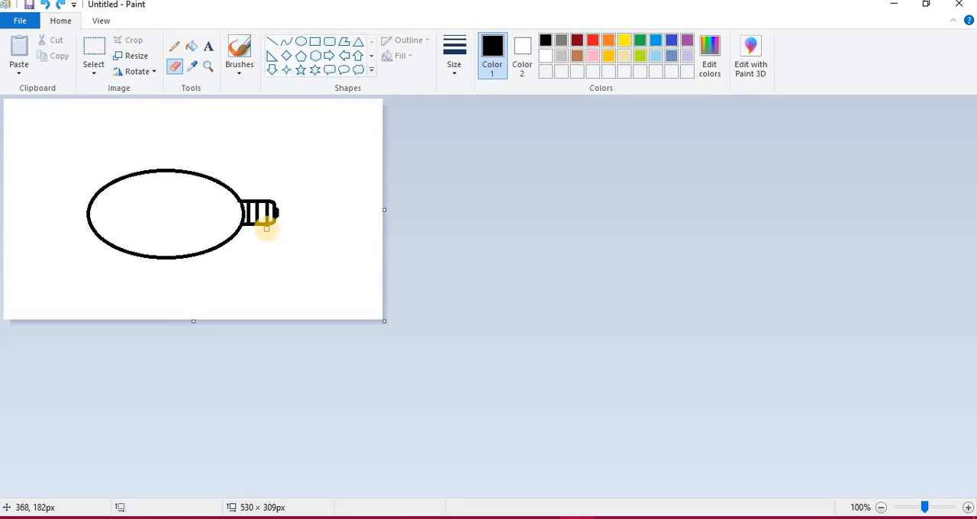
mouse_move(408, 135)
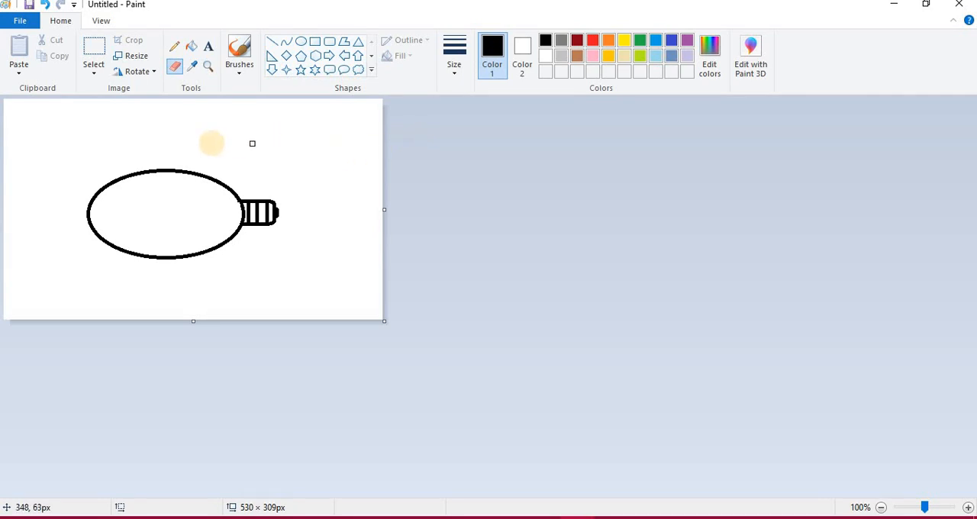
- Save the uncoloured bulb drawing as a PNG named 'off' in the web-programming folder
left_click(20, 21)
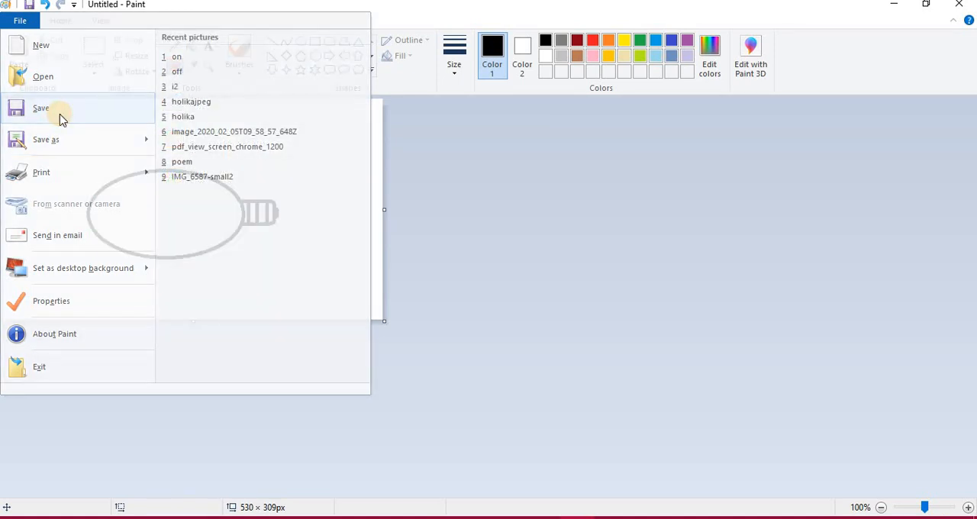
left_click(42, 107)
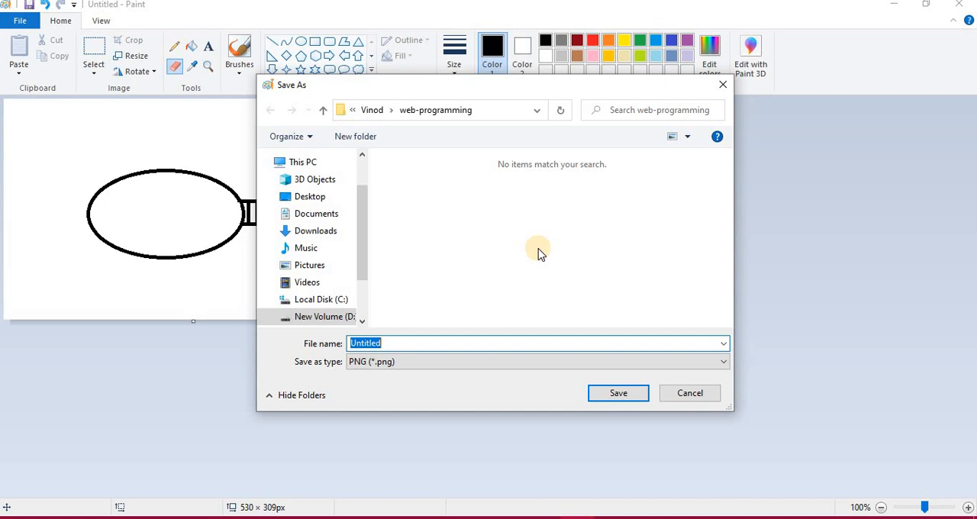
mouse_move(440, 311)
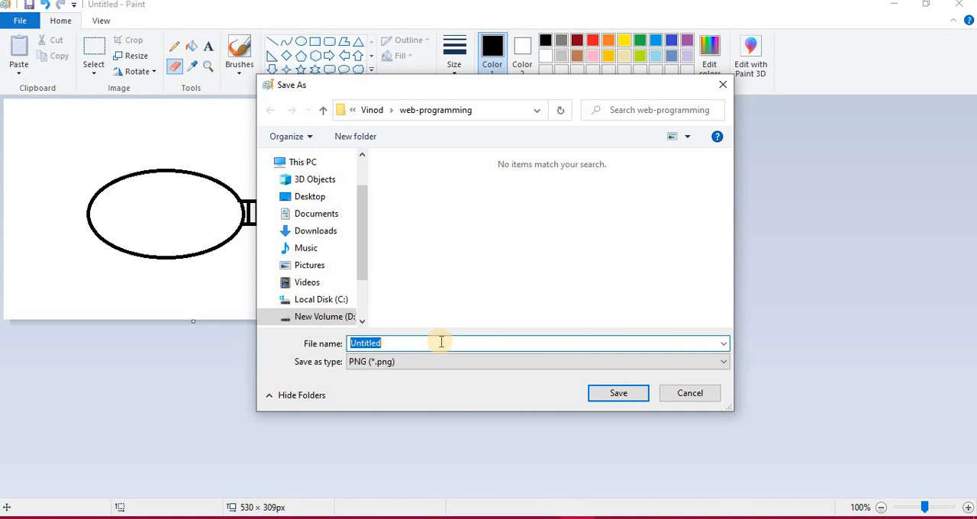
type("of")
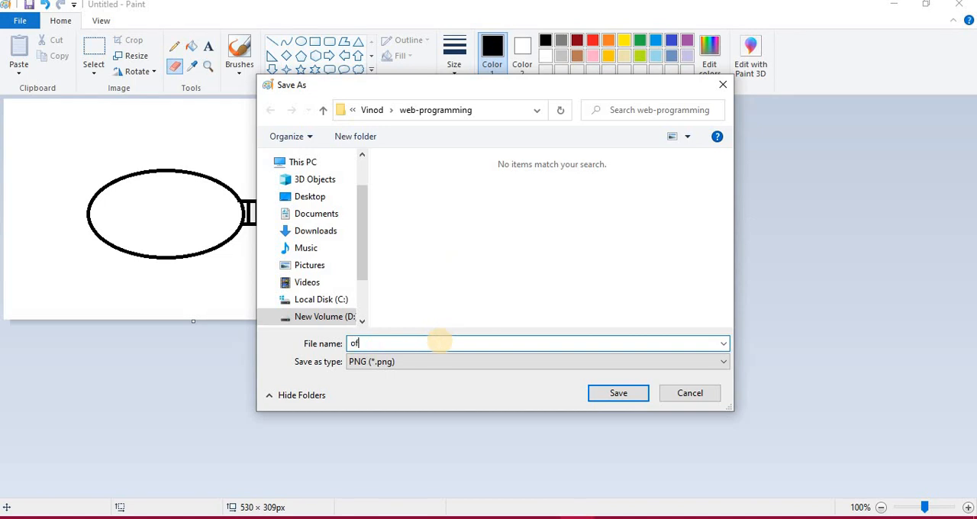
type("f")
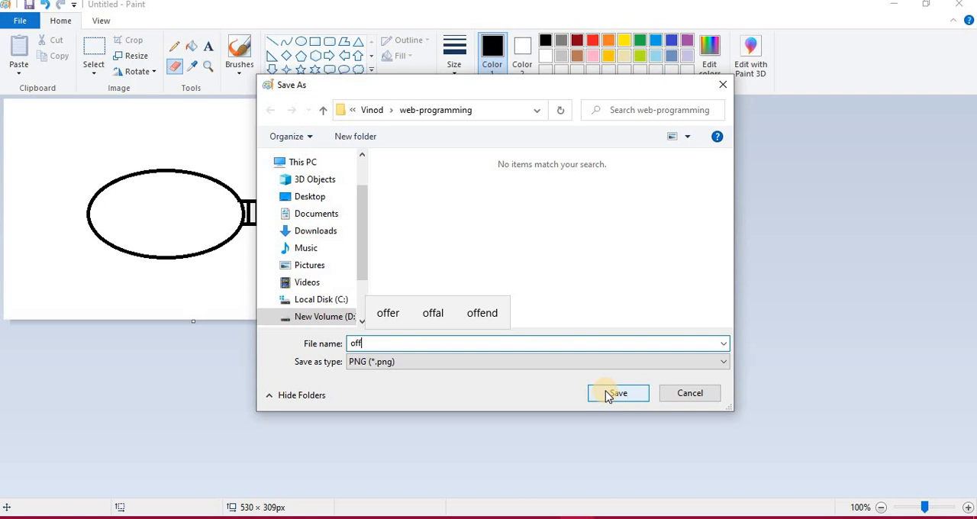
left_click(617, 392)
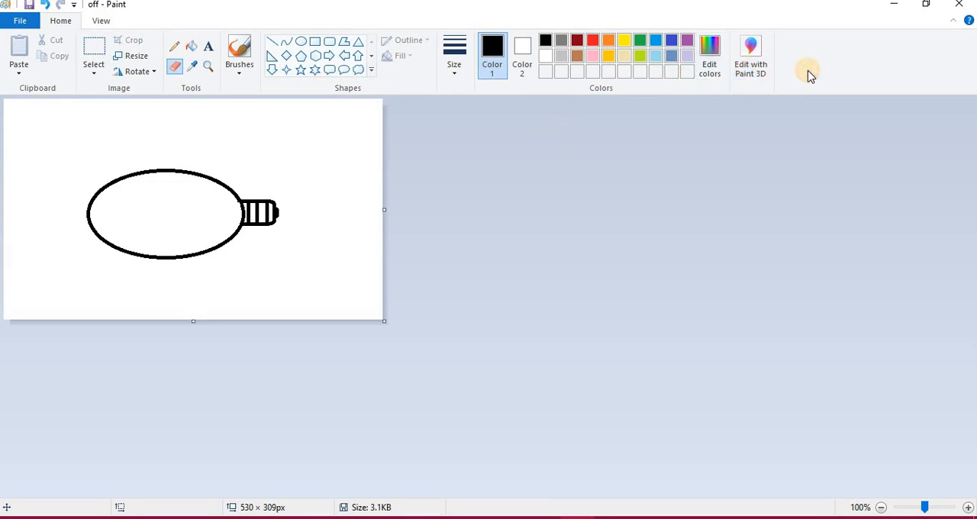
mouse_move(622, 89)
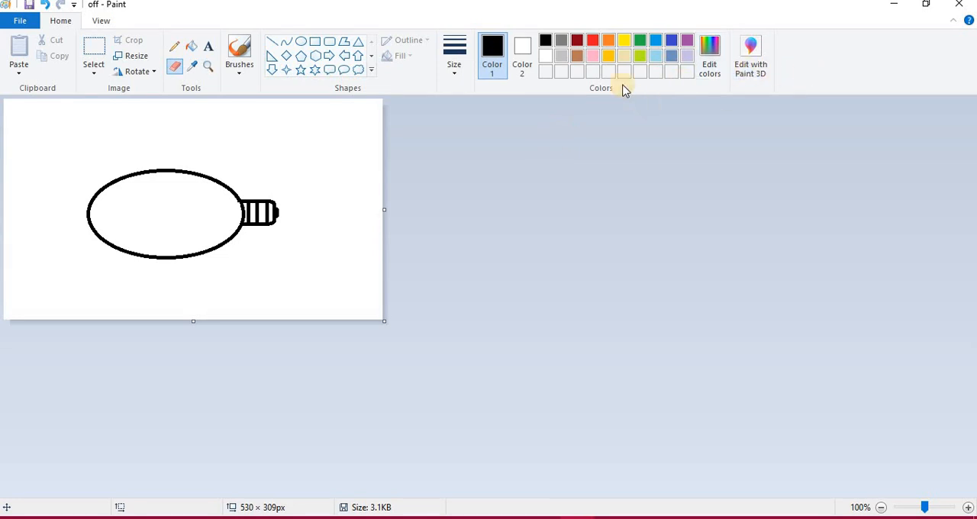
- Fill the bulb's oval with red
left_click(592, 40)
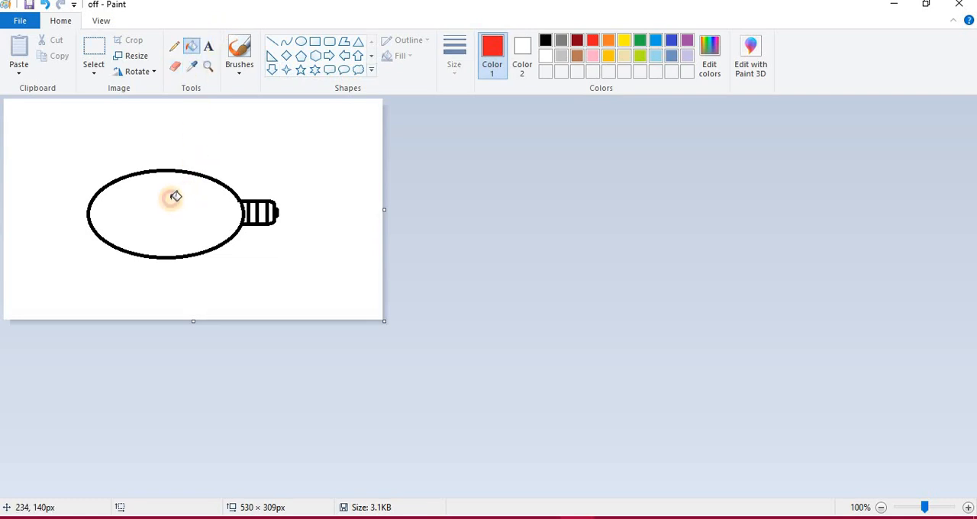
left_click(171, 198)
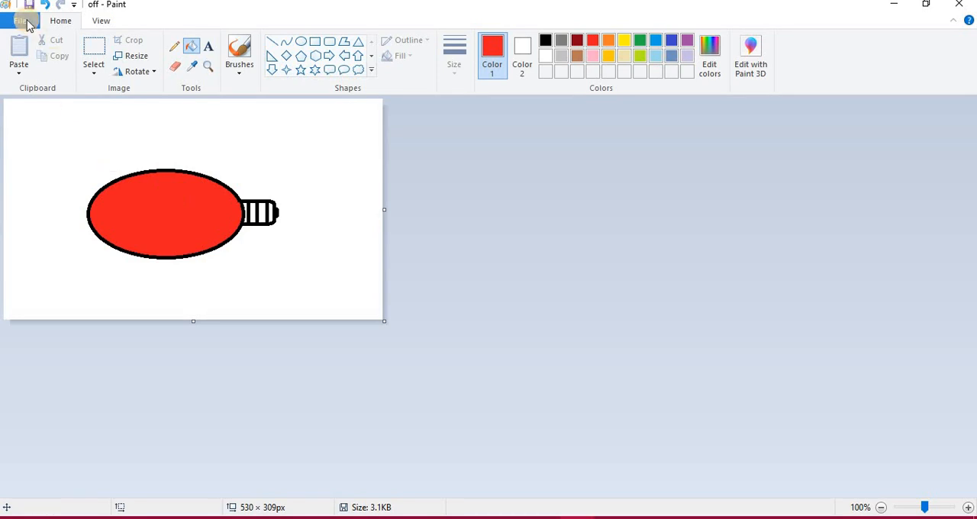
- Save the red bulb as a second PNG named 'on' in the web-programming folder
left_click(20, 22)
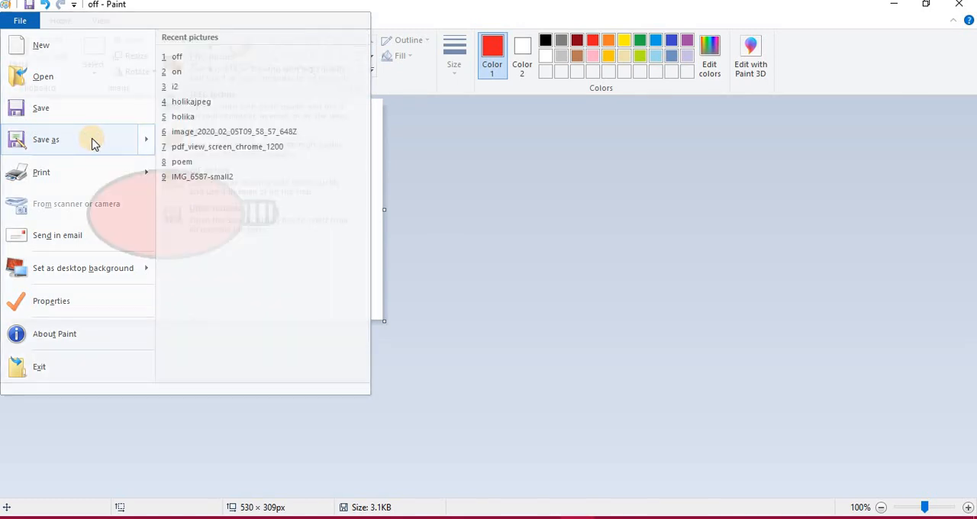
left_click(46, 139)
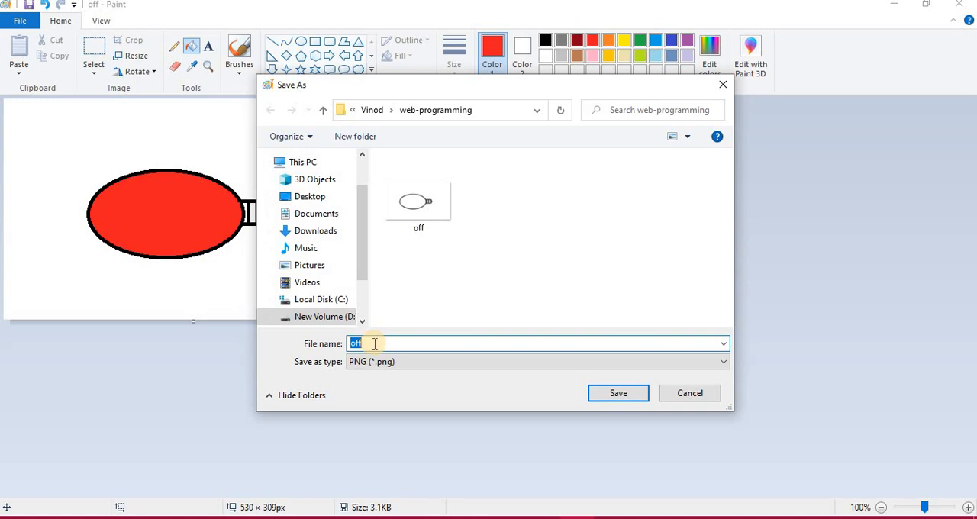
type("on")
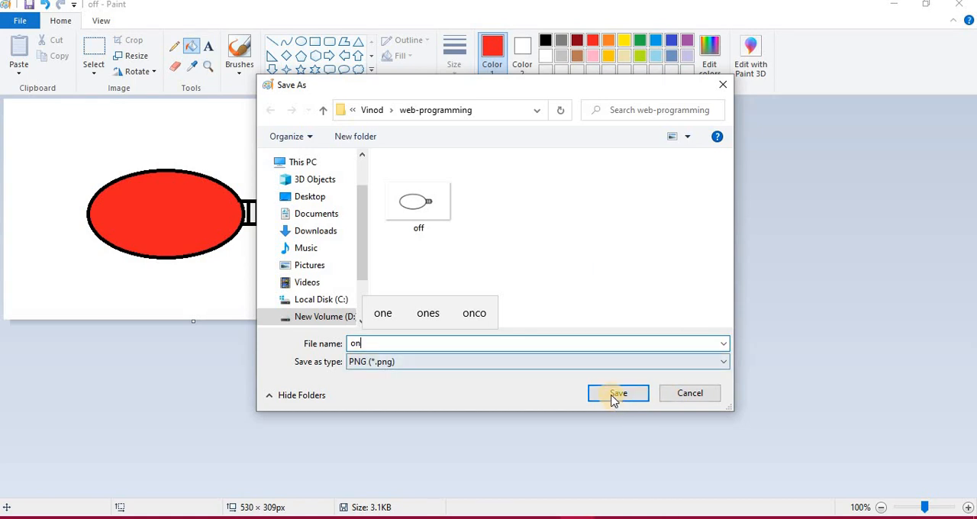
left_click(617, 392)
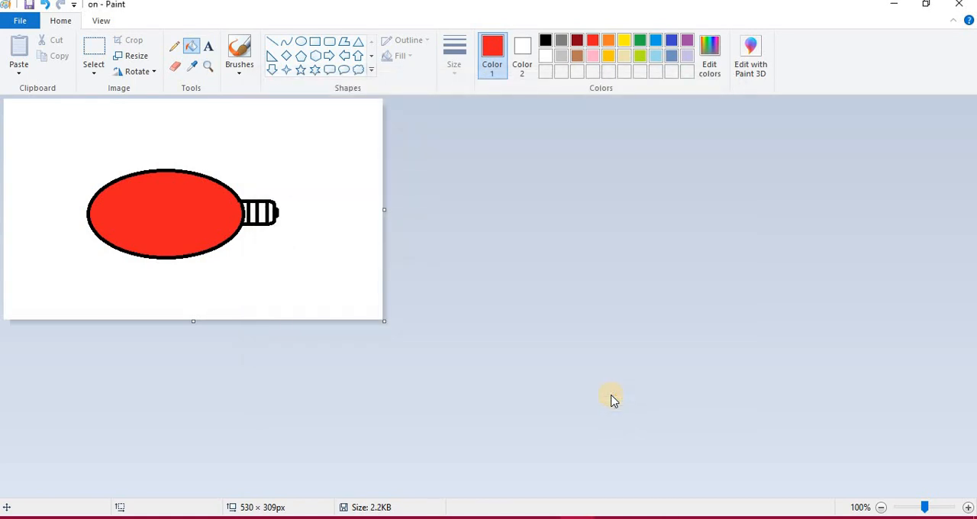
mouse_move(958, 7)
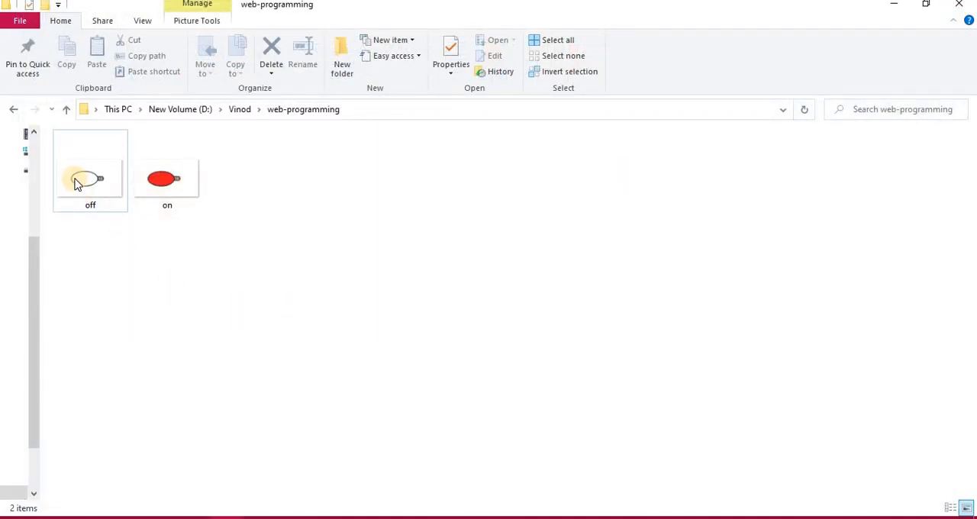
- Preview off.png in Photos to check the plain outlined bulb
left_click(90, 168)
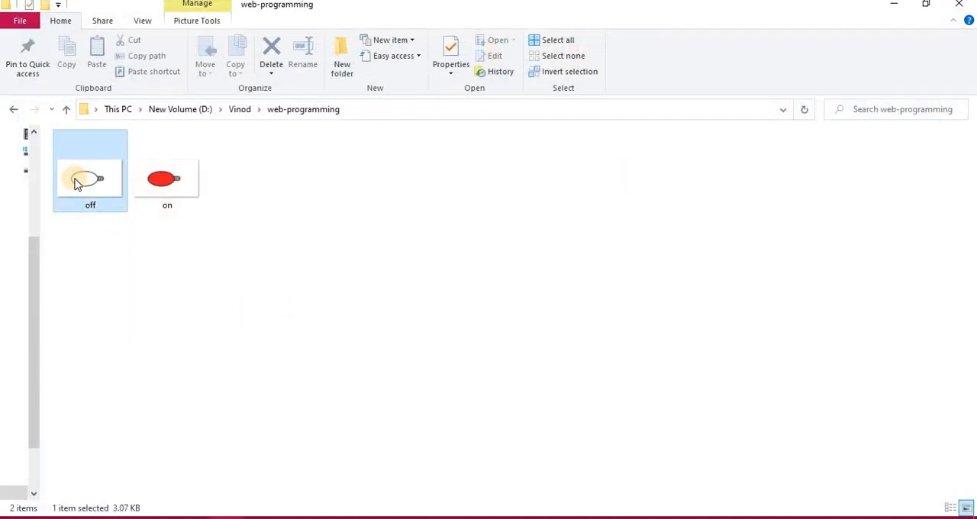
double_click(90, 177)
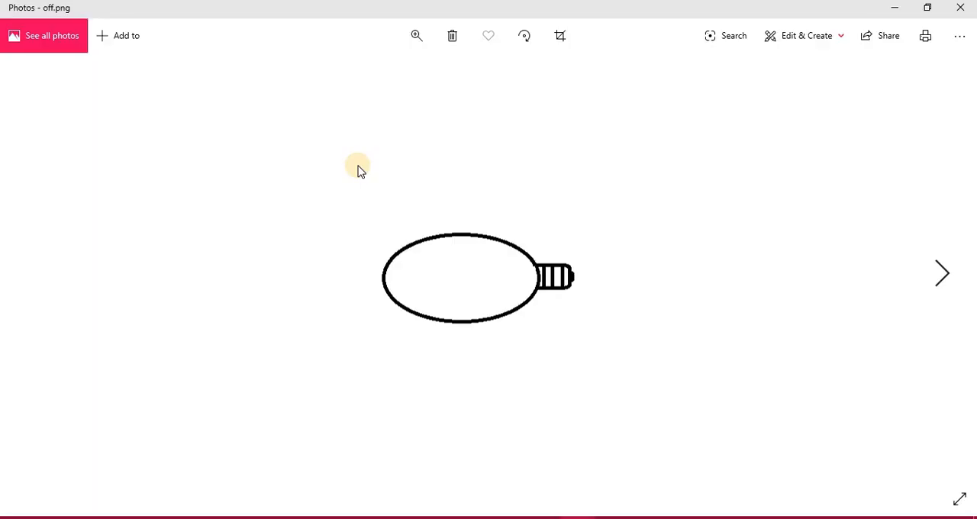
left_click(941, 273)
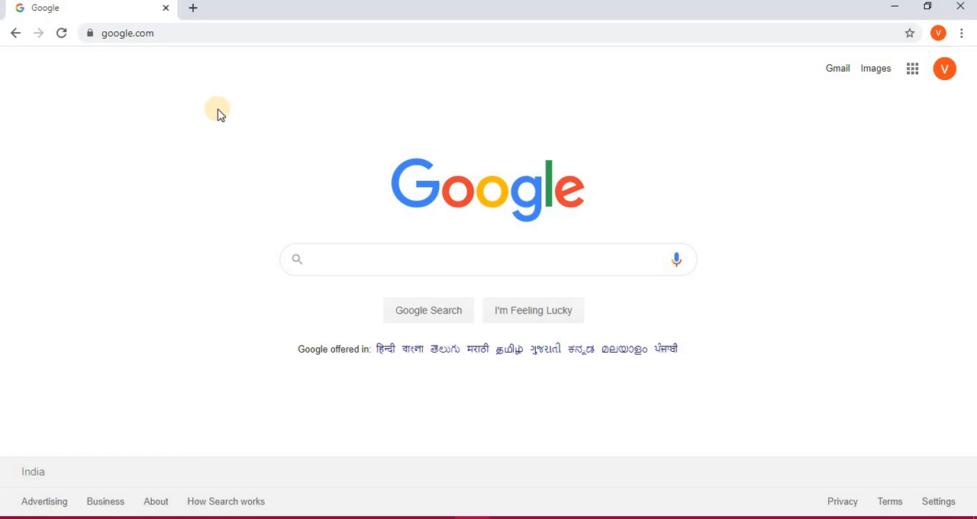
- Search Google for 'visual studio code' and open the code.visualstudio.com result
left_click(332, 259)
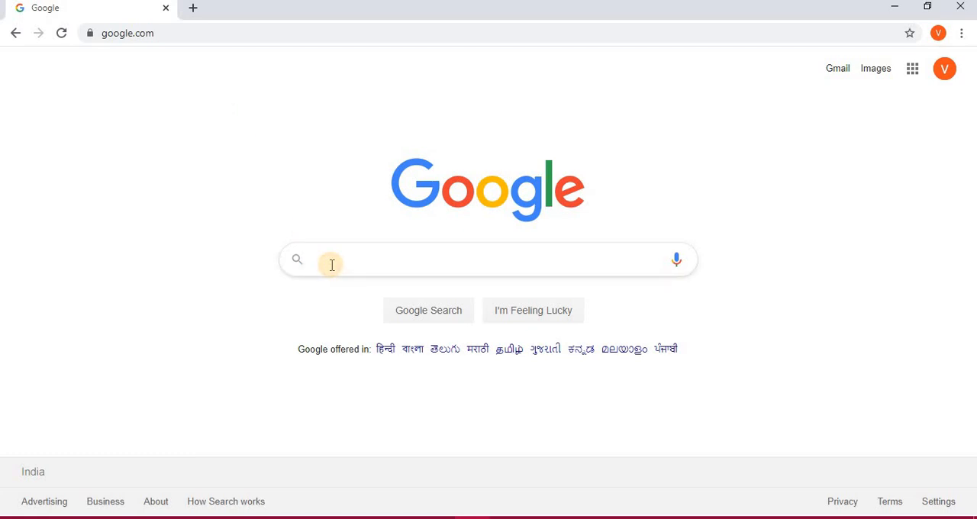
left_click(331, 259)
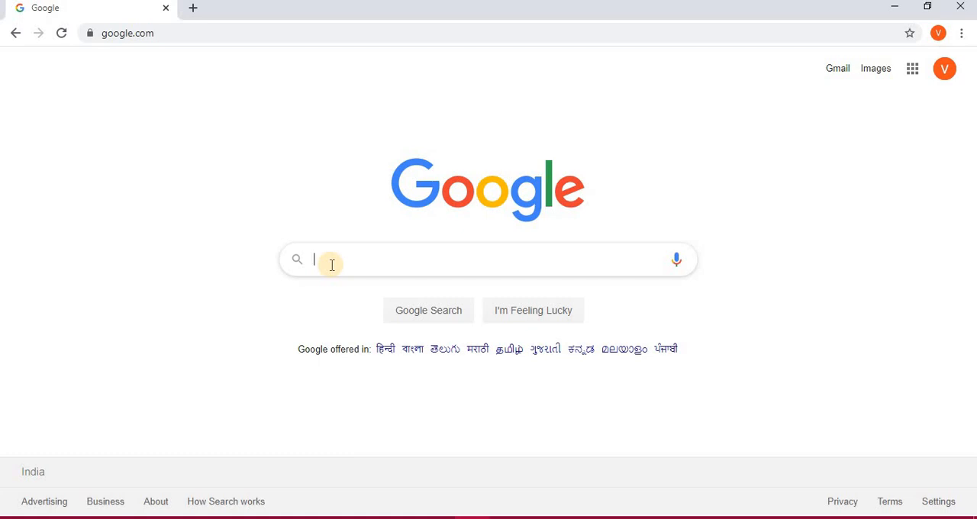
type("visual")
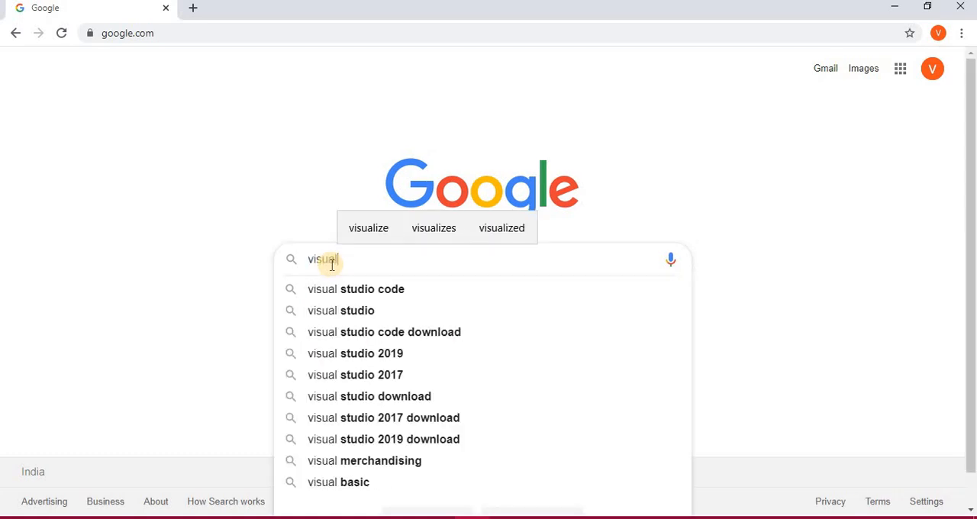
left_click(356, 288)
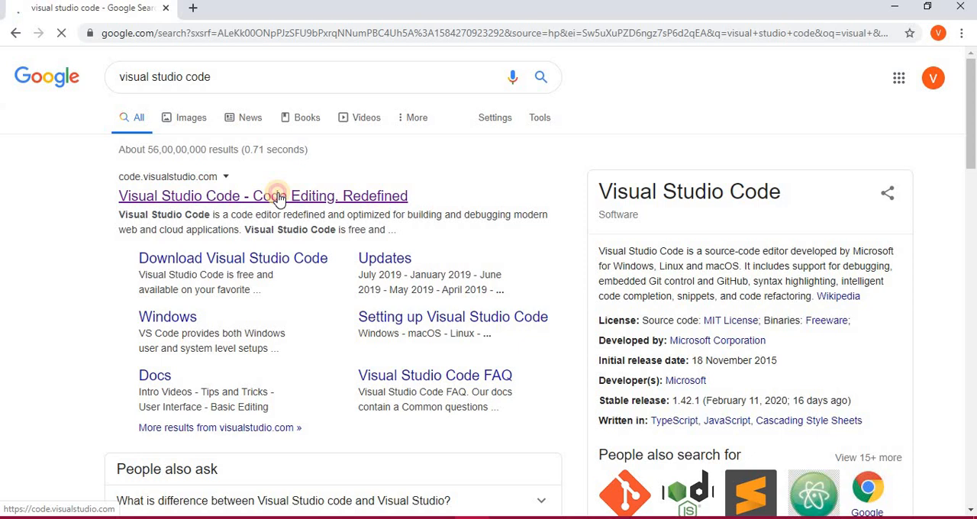
left_click(262, 196)
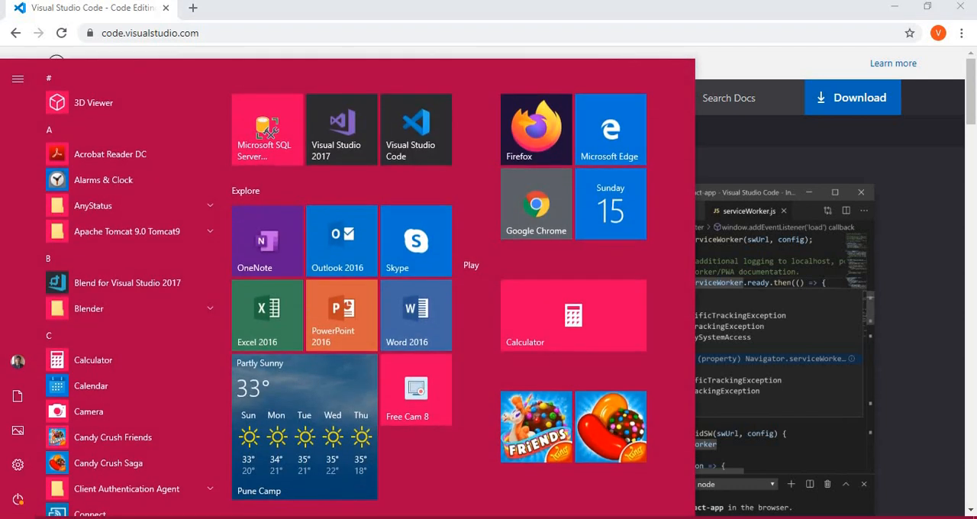
- Search the Start menu for 'visu' to find Visual Studio Code
type("visu")
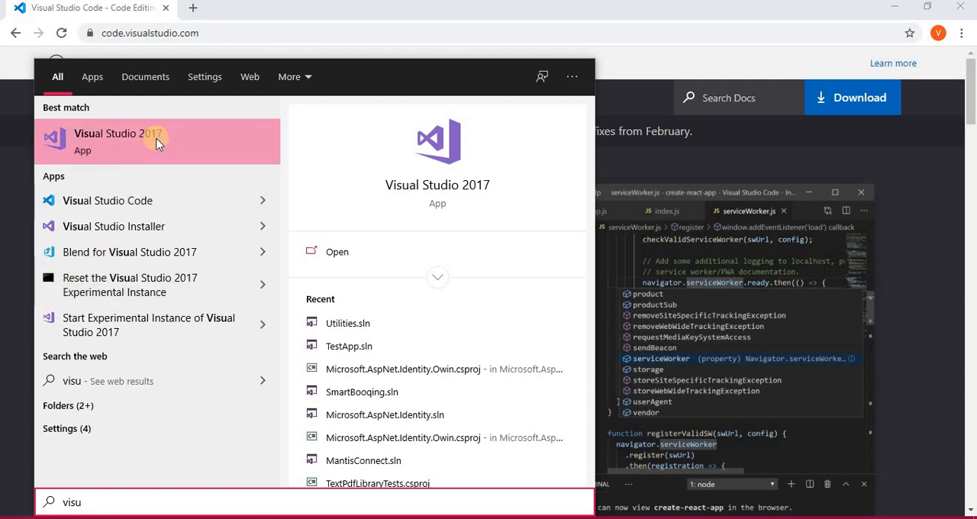
mouse_move(150, 200)
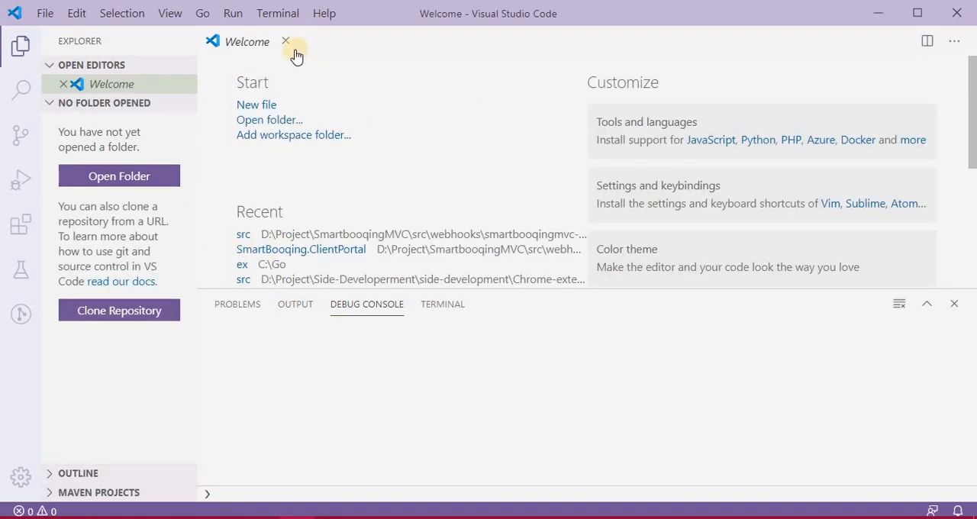
- Close the Welcome tab and create a new empty Untitled-1 file
left_click(285, 42)
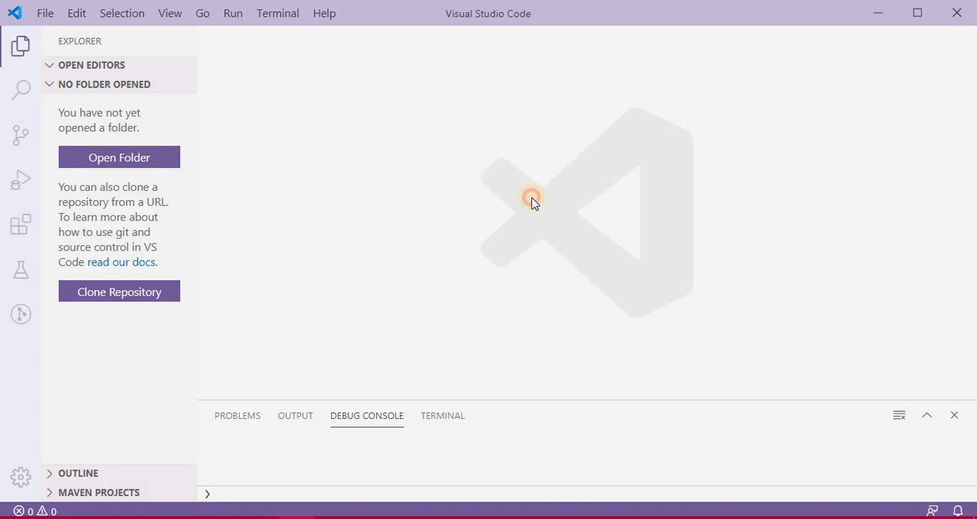
key("ctrl+n")
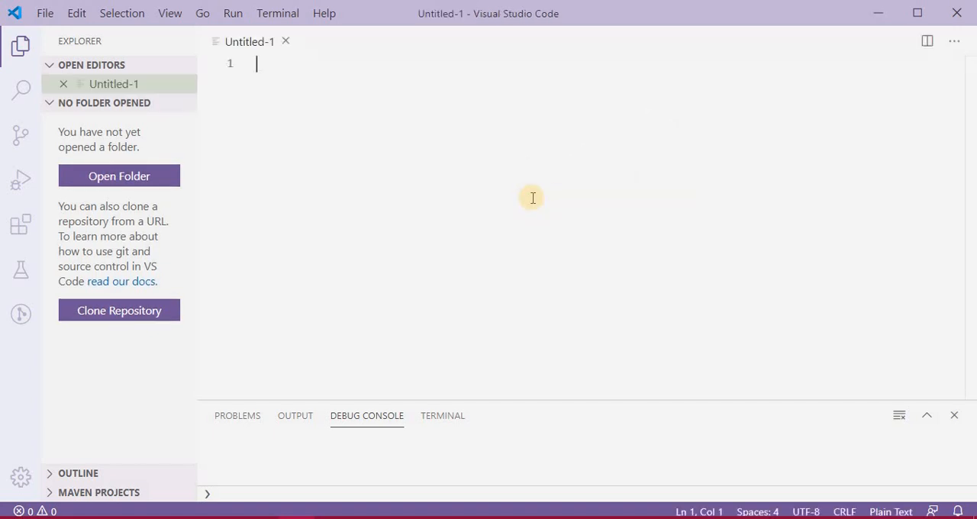
mouse_move(422, 125)
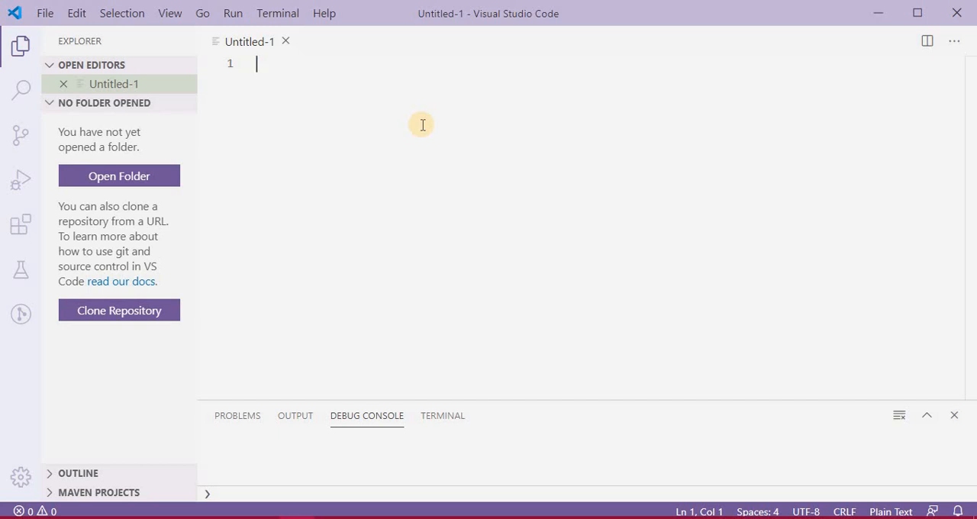
mouse_move(424, 130)
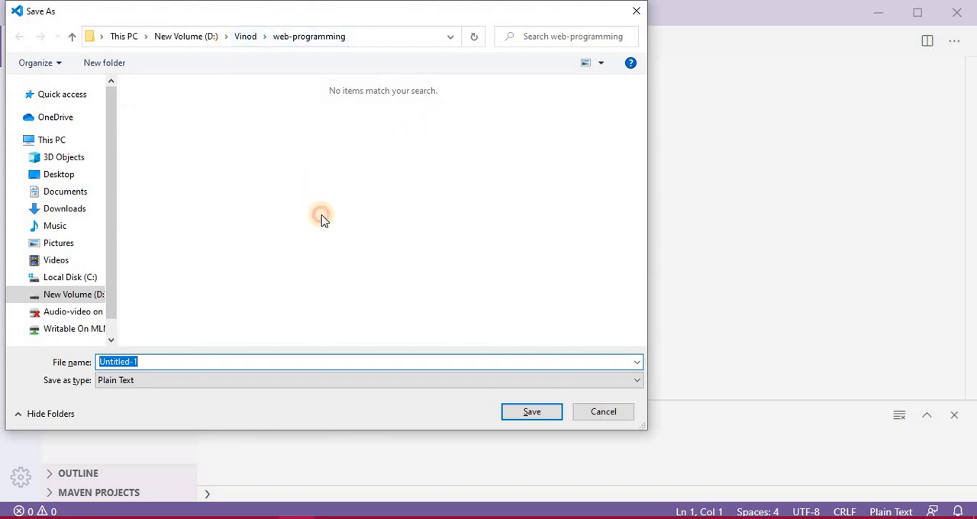
- Save the new file as light.html in the web-programming folder
left_click(250, 362)
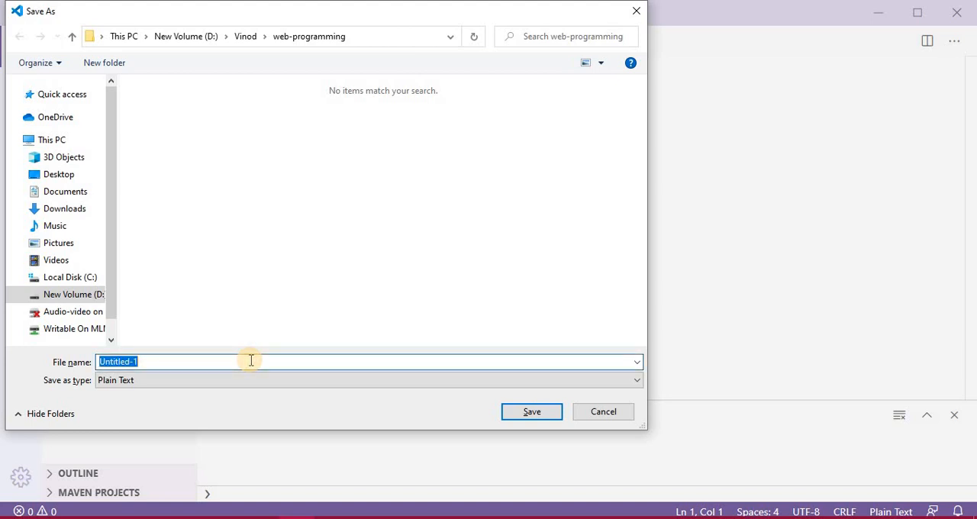
type("light")
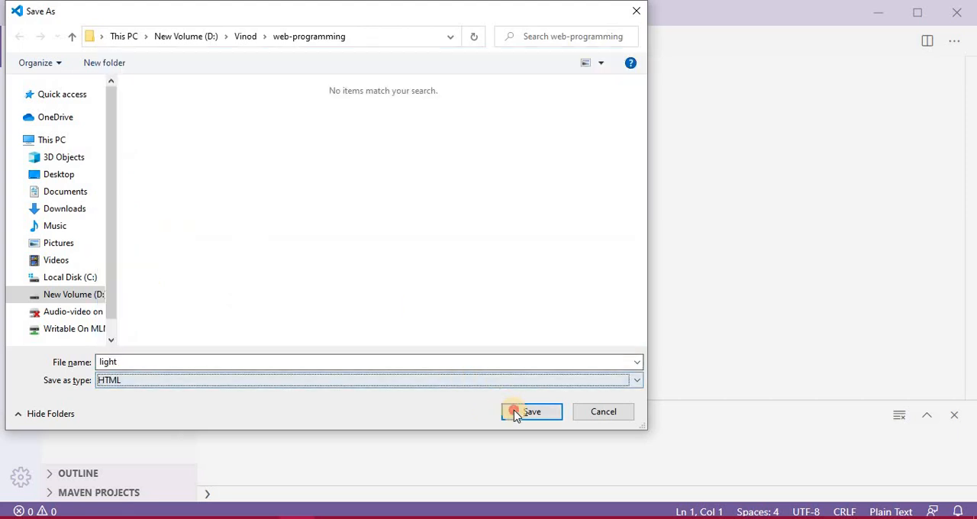
left_click(531, 412)
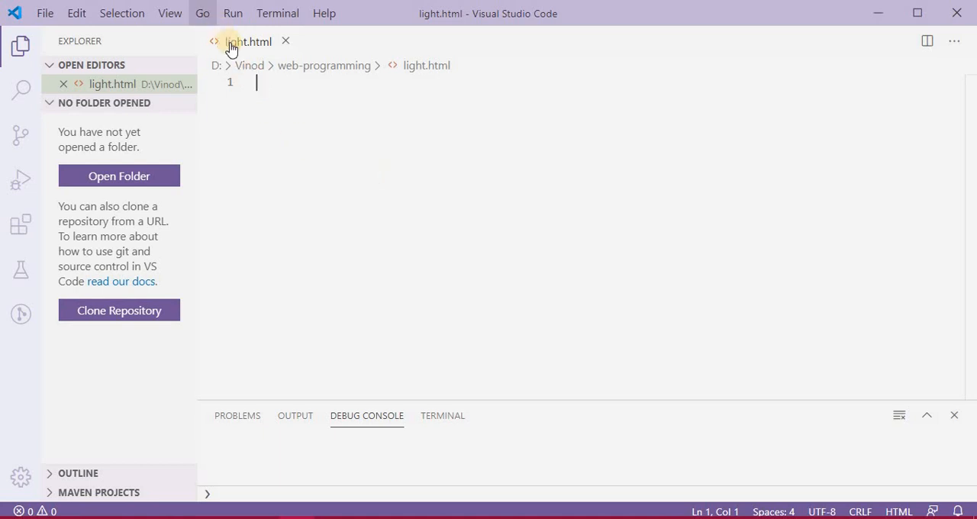
mouse_move(333, 131)
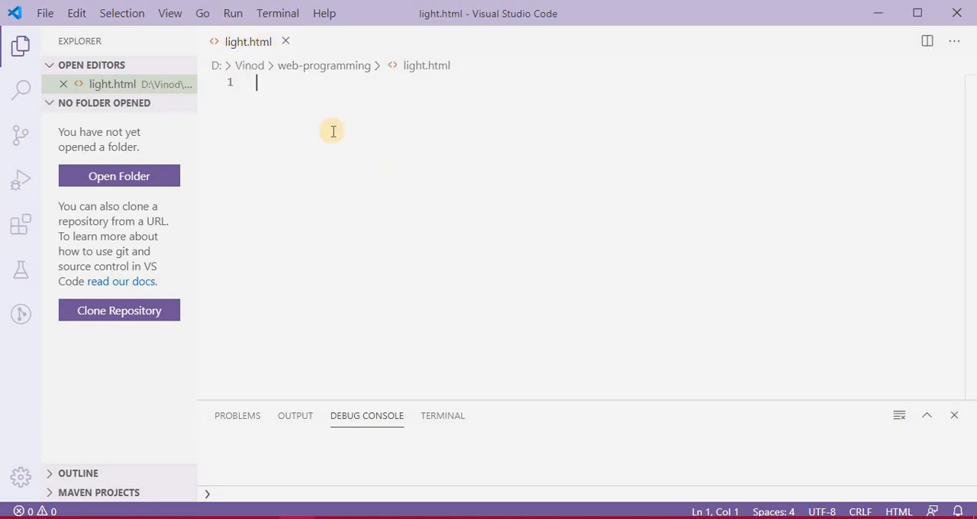
- Write the html skeleton with empty head and body sections in light.html
type("<h")
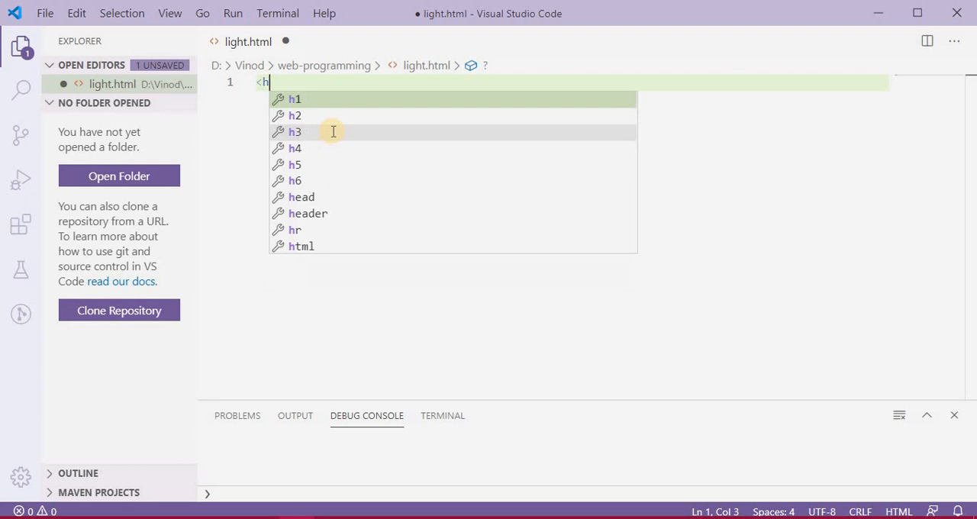
type("tml>")
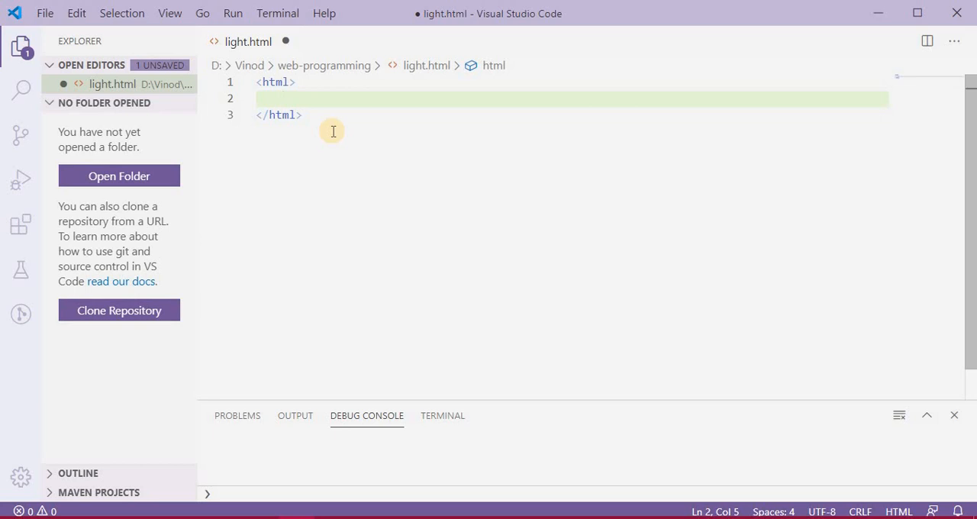
type("<h")
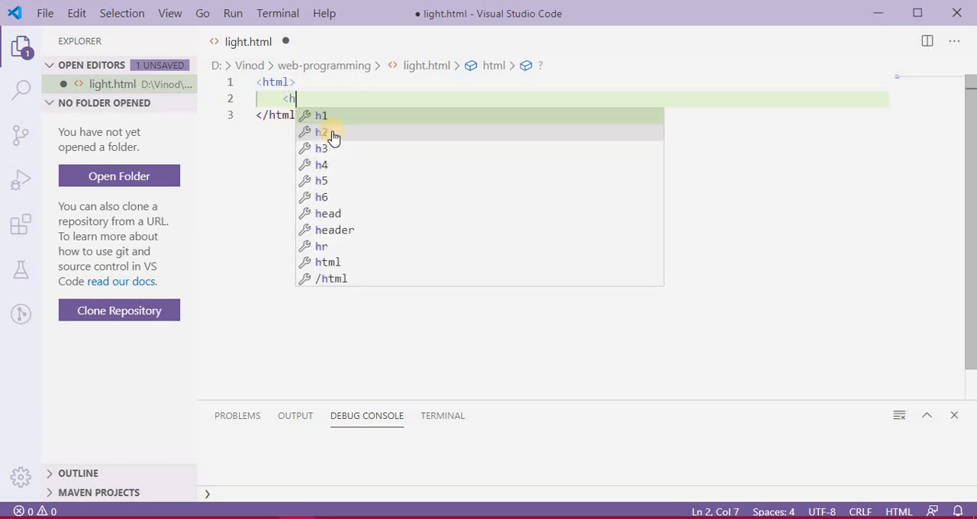
left_click(326, 214)
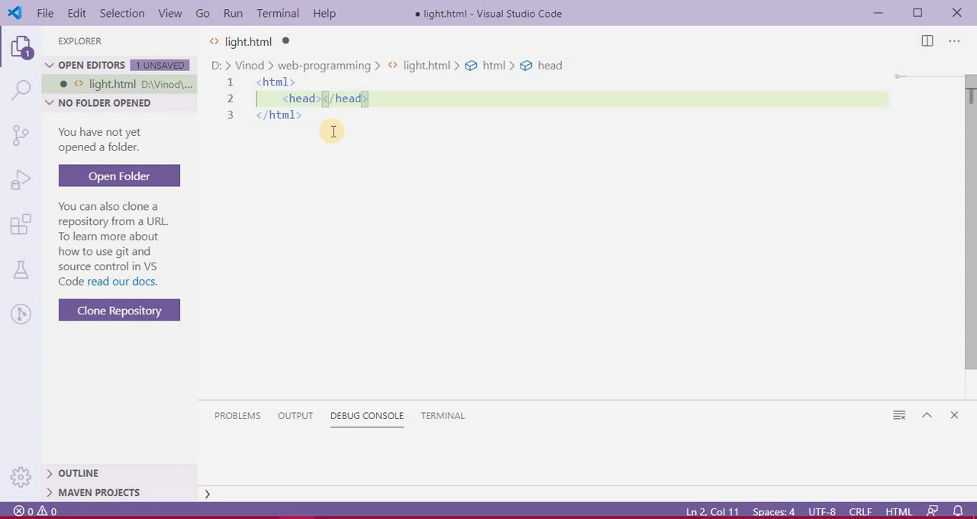
key("Enter")
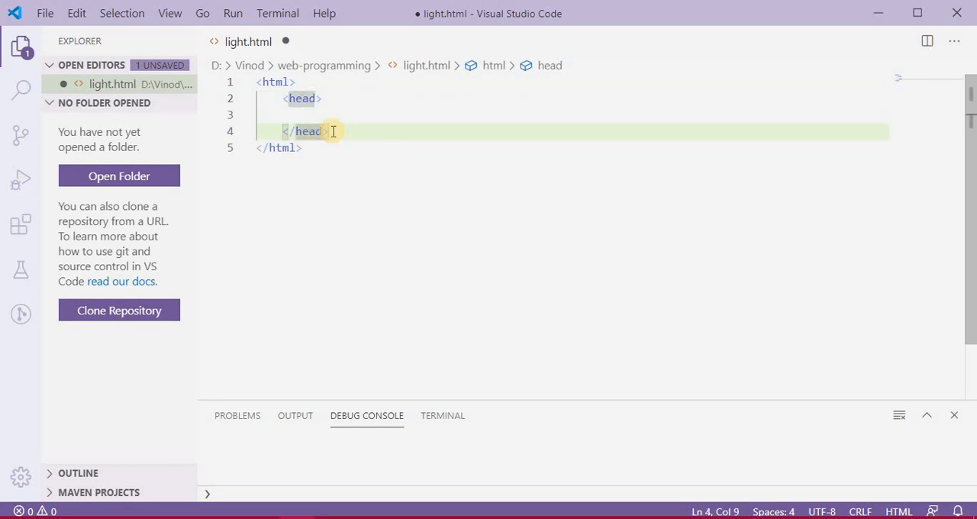
key("Enter")
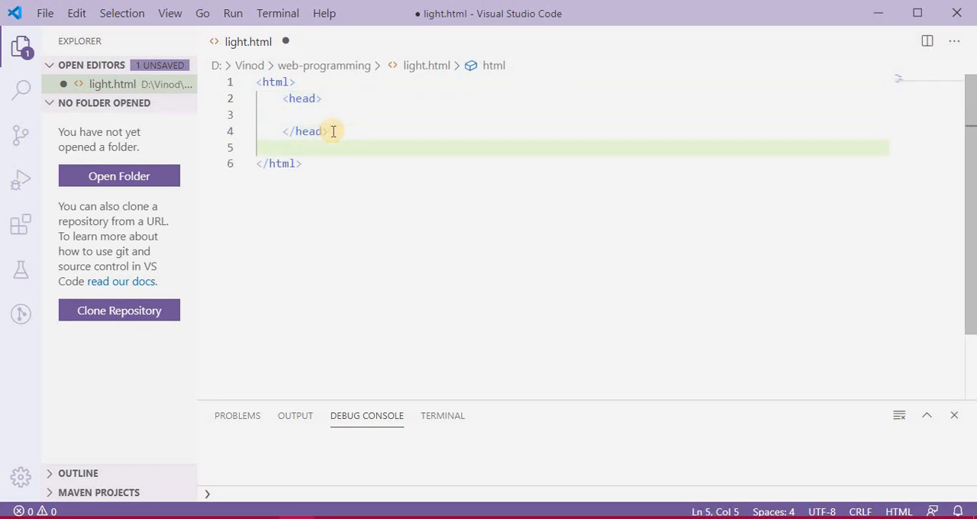
type("body>")
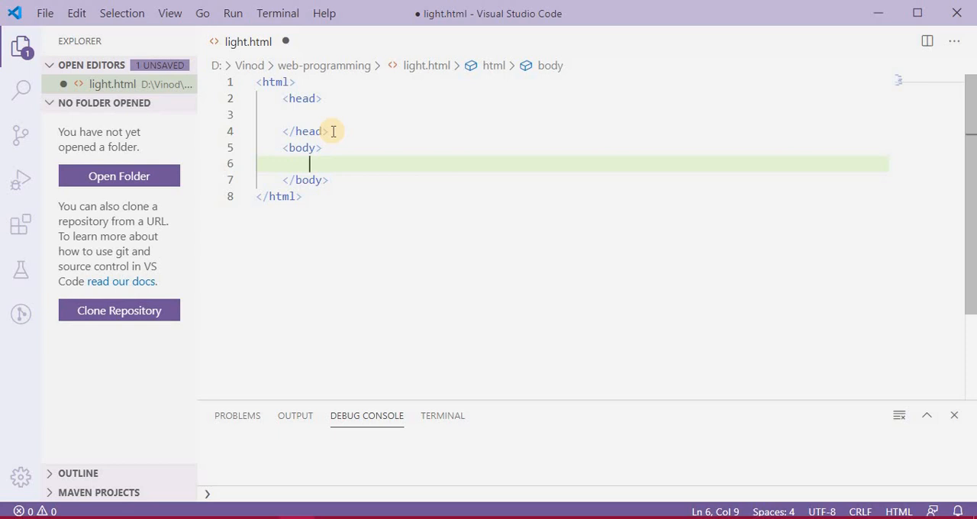
mouse_move(308, 163)
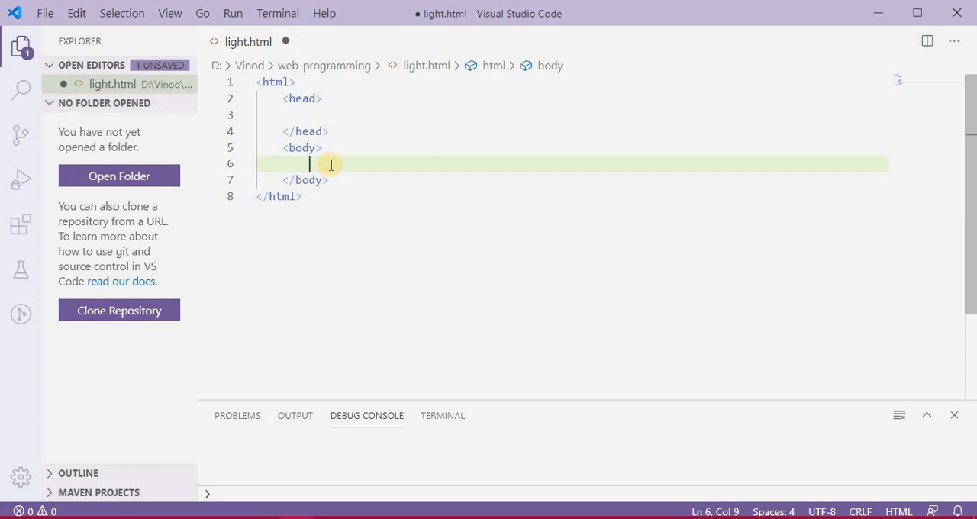
- Add <img src="" /> inside the body and save light.html
type("<")
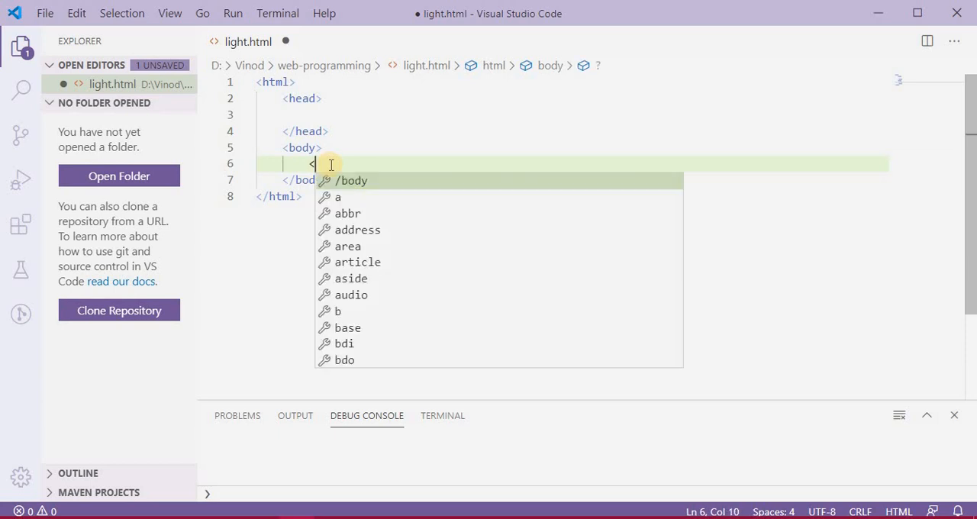
type("img  />")
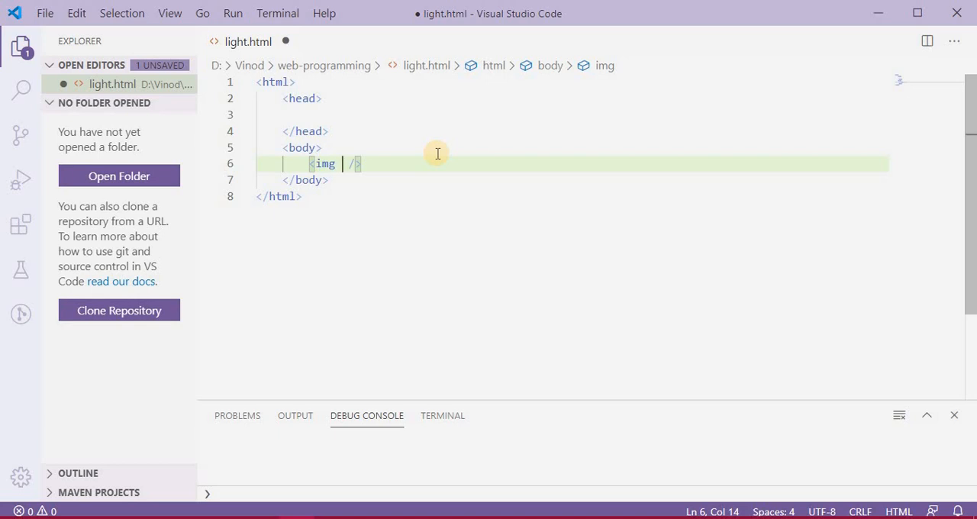
type("sr")
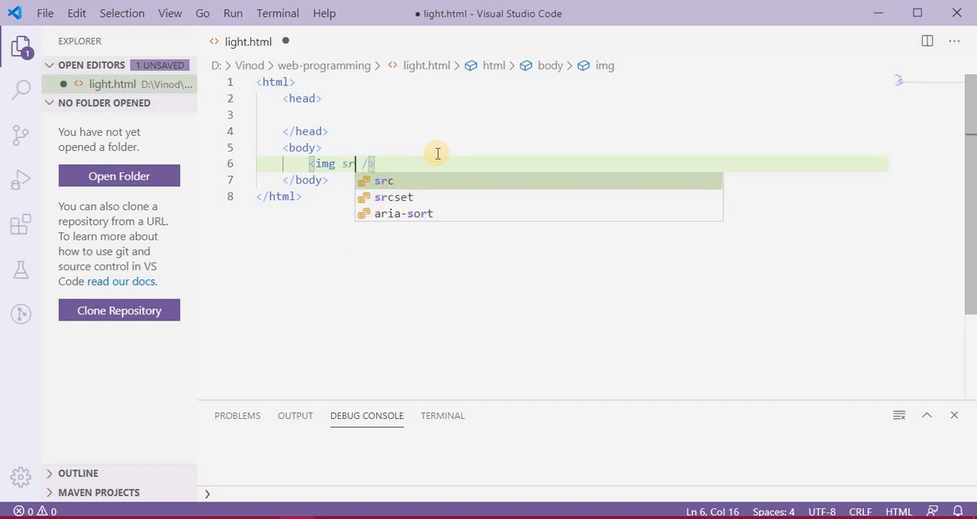
type("c")
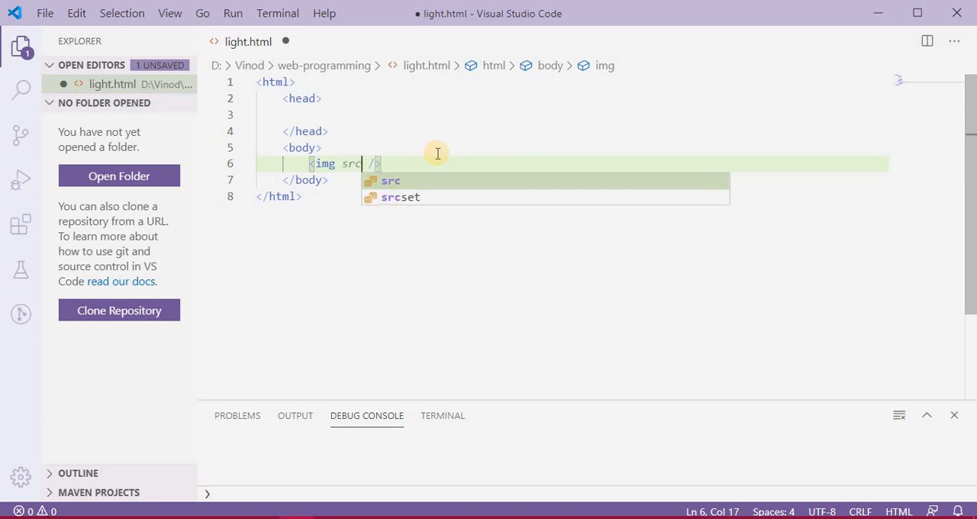
type("=")
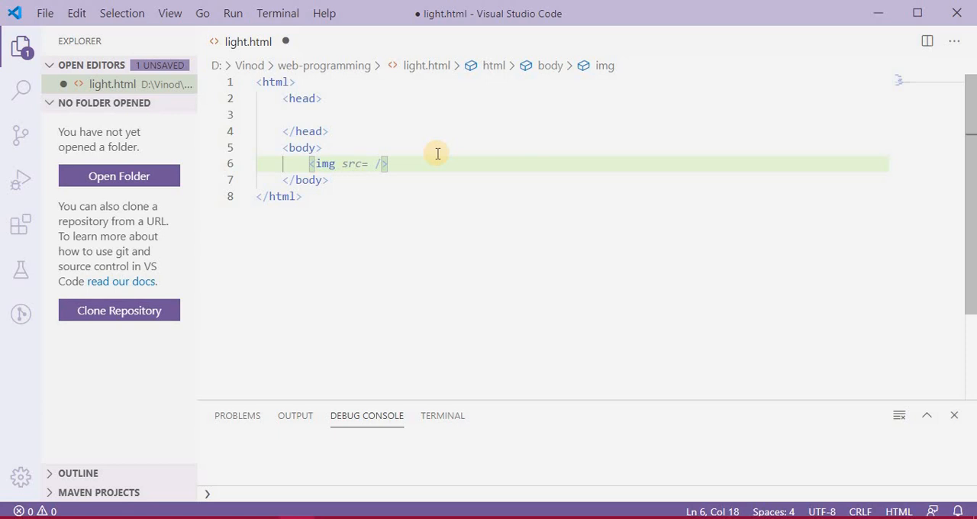
type("\"\"")
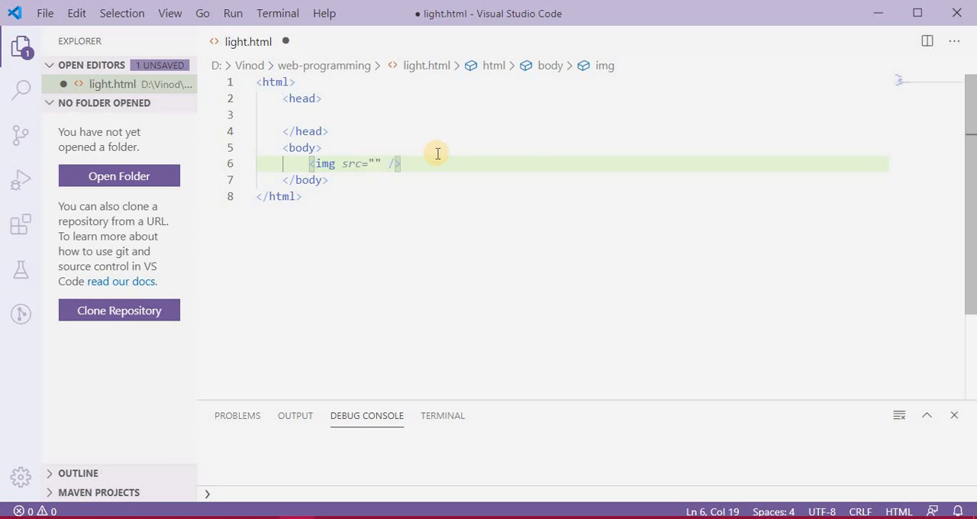
key("ctrl+s")
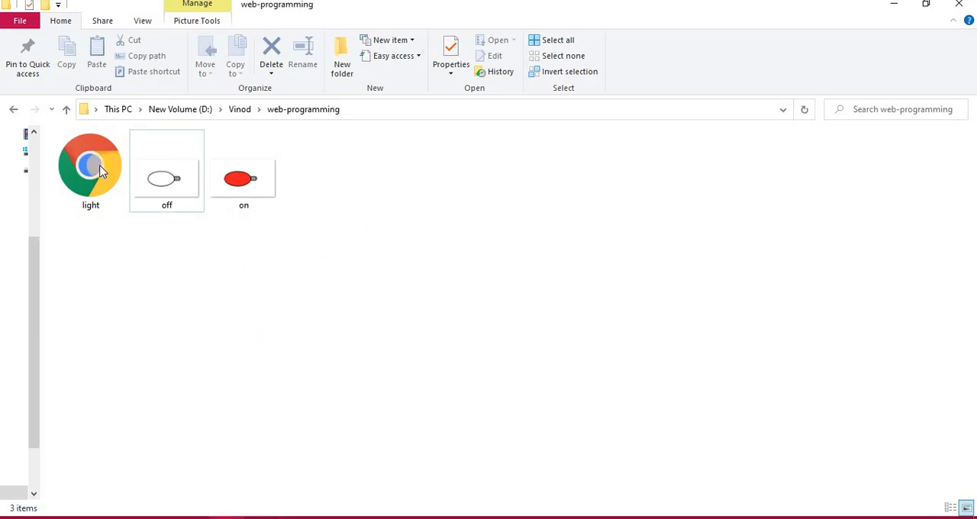
- Check the names of the light, off and on files in the web-programming folder
left_click(90, 165)
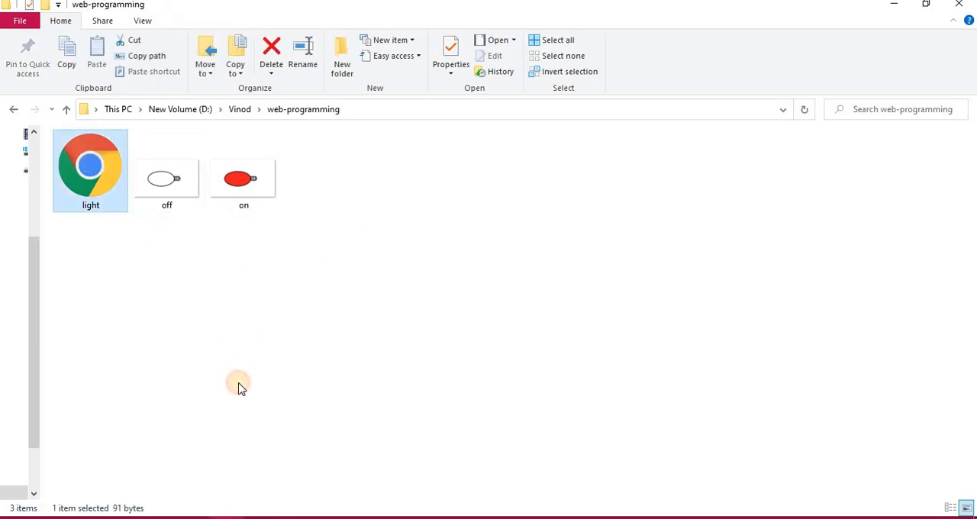
left_click_drag(238, 383, 379, 174)
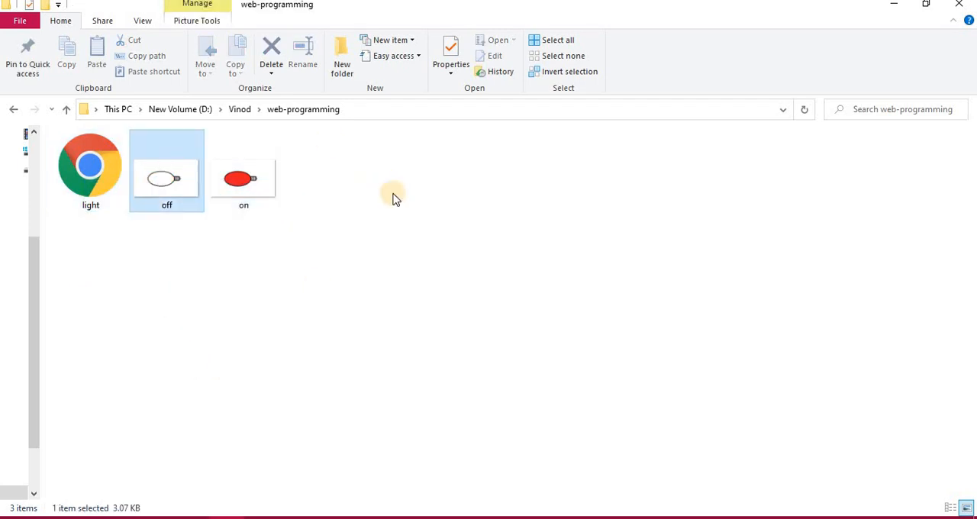
left_click(378, 250)
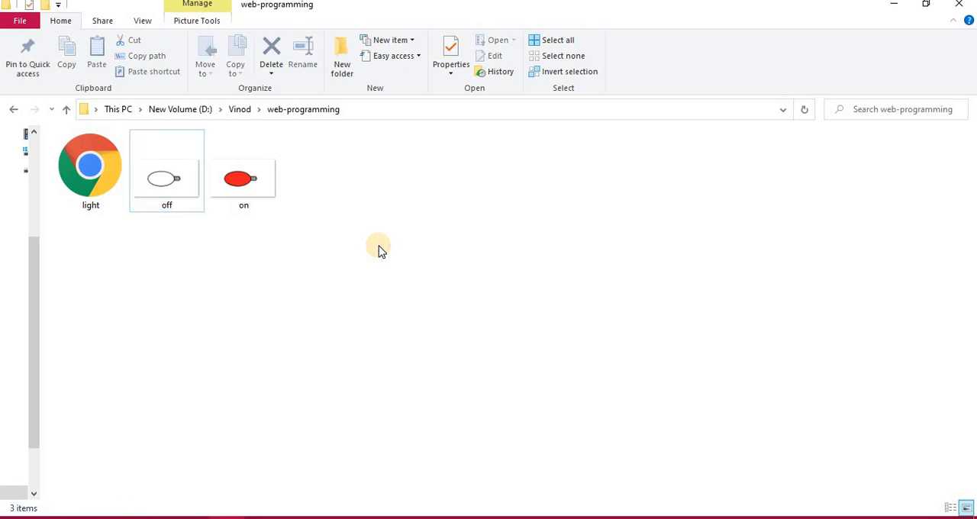
mouse_move(223, 226)
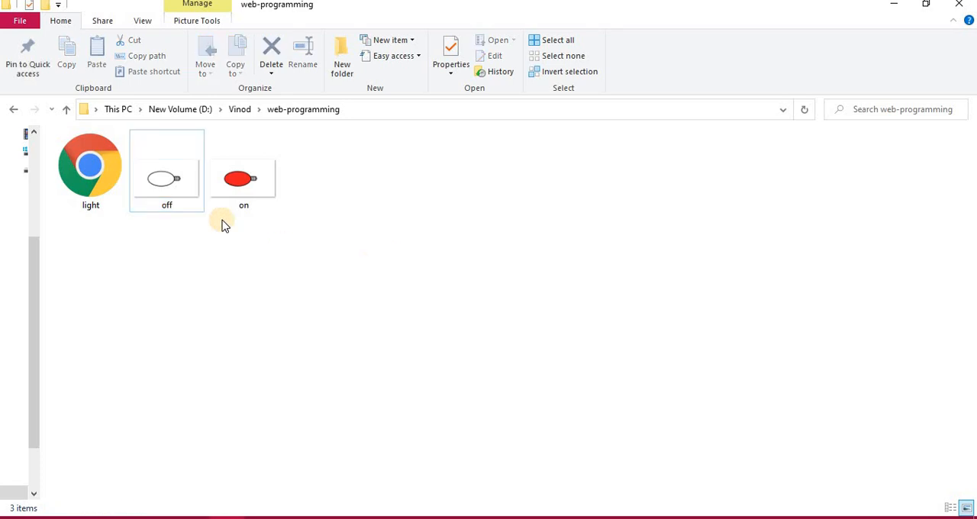
left_click(166, 176)
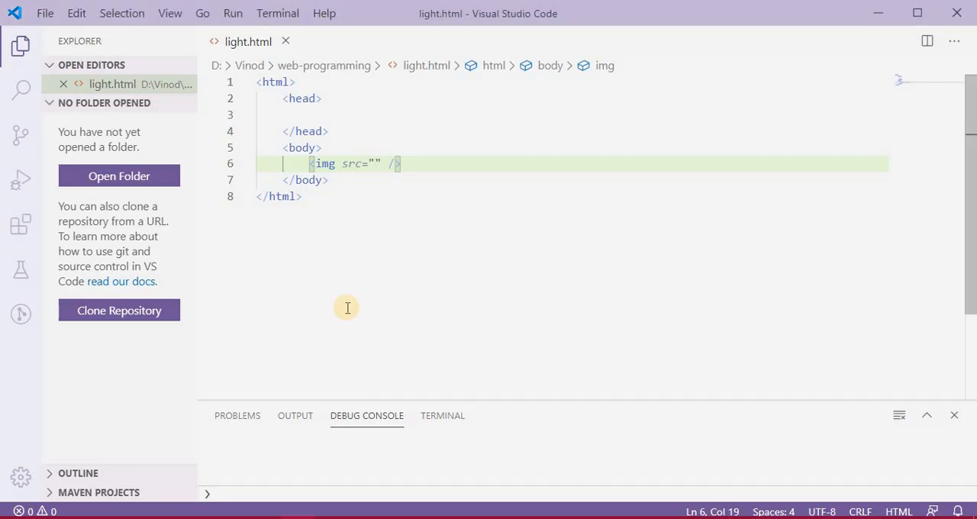
- Point the img tag's src at off.png and save light.html
type("off")
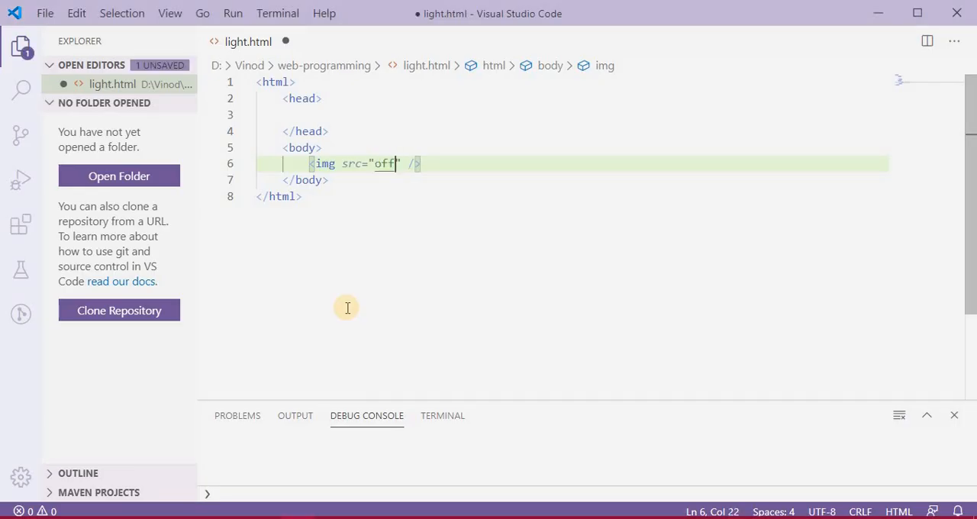
type(".pn")
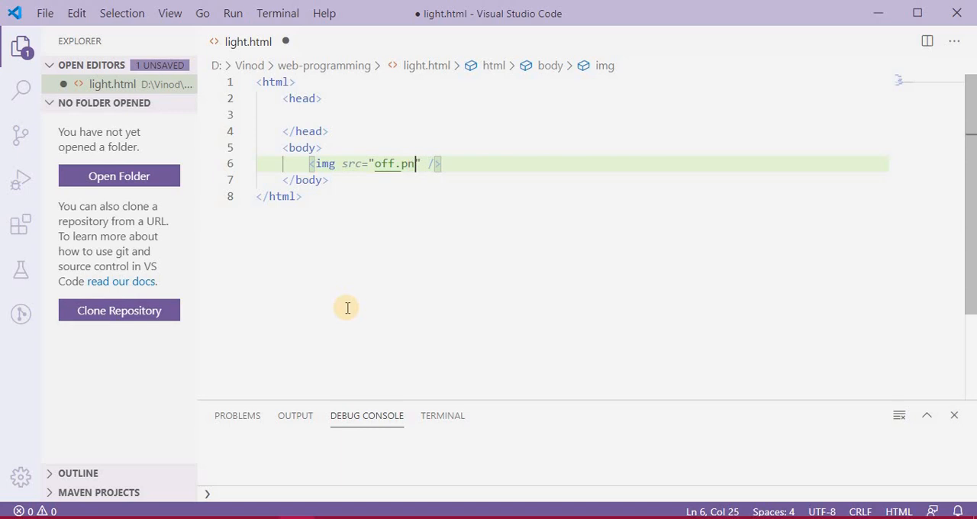
type("g")
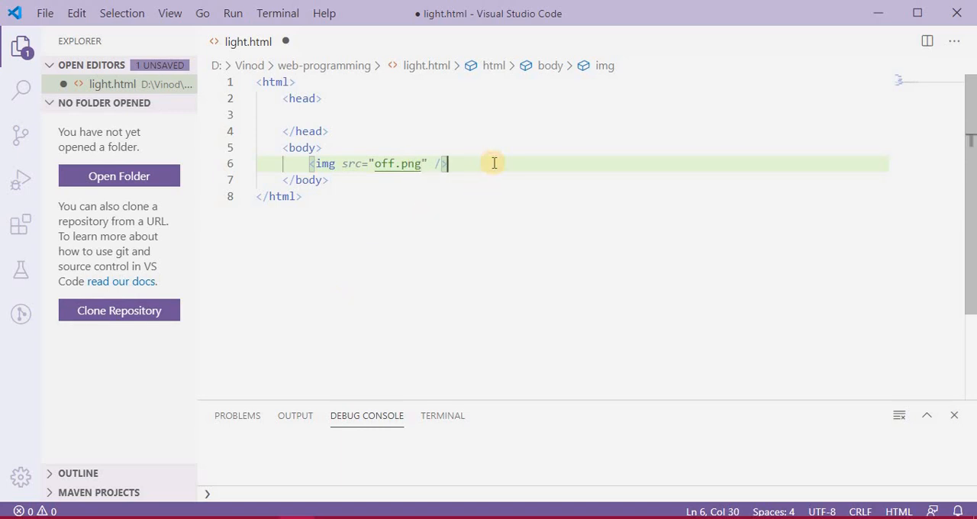
key("ctrl+s")
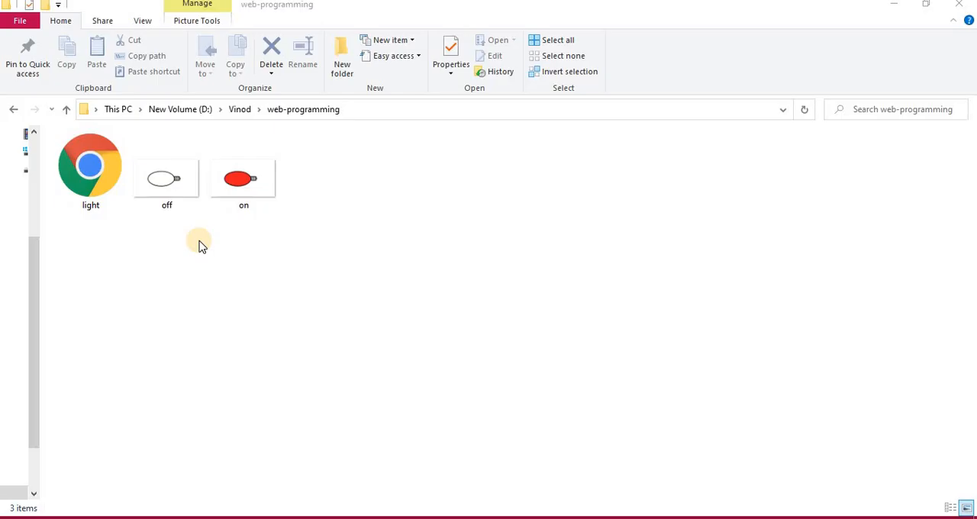
- Open the light page in the browser to preview the bulb image
left_click(90, 165)
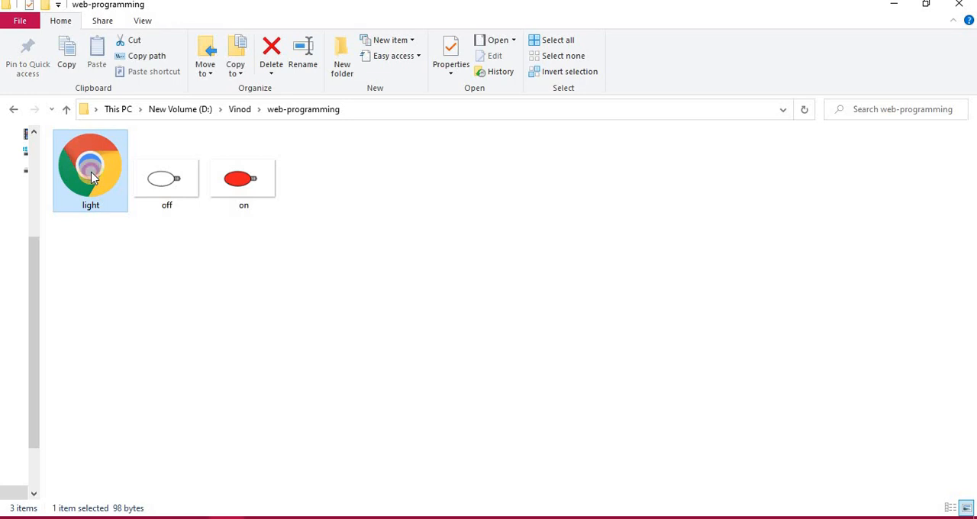
double_click(90, 164)
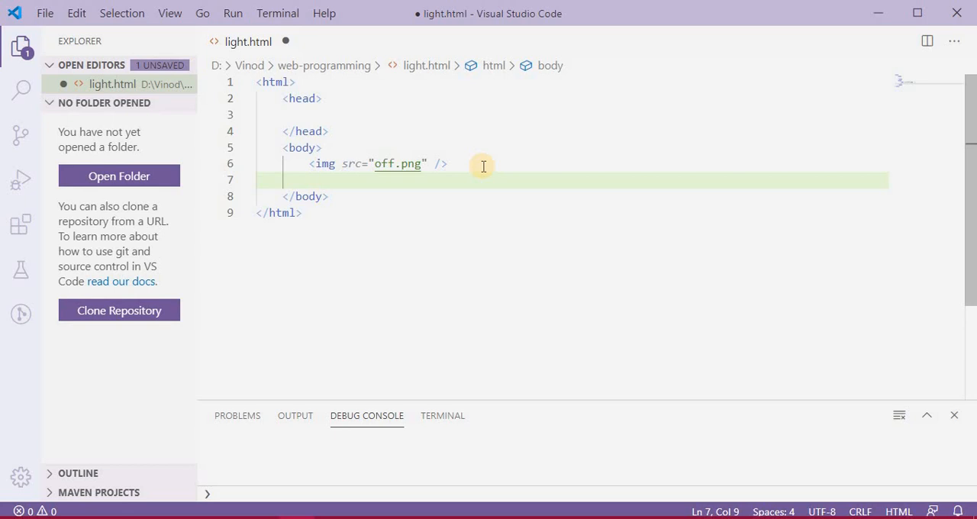
- Add <button>Switch ON</button> after the img tag and save light.html
type("<button></button>")
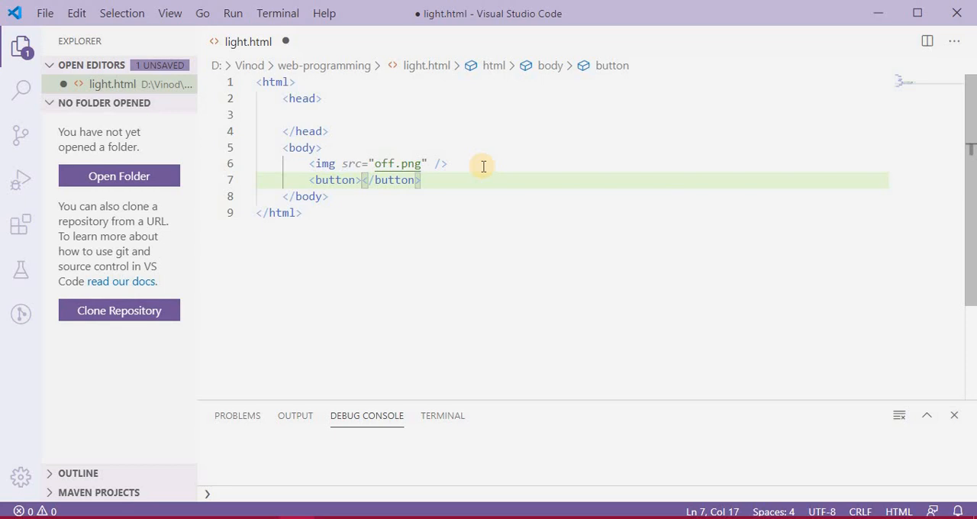
type("S")
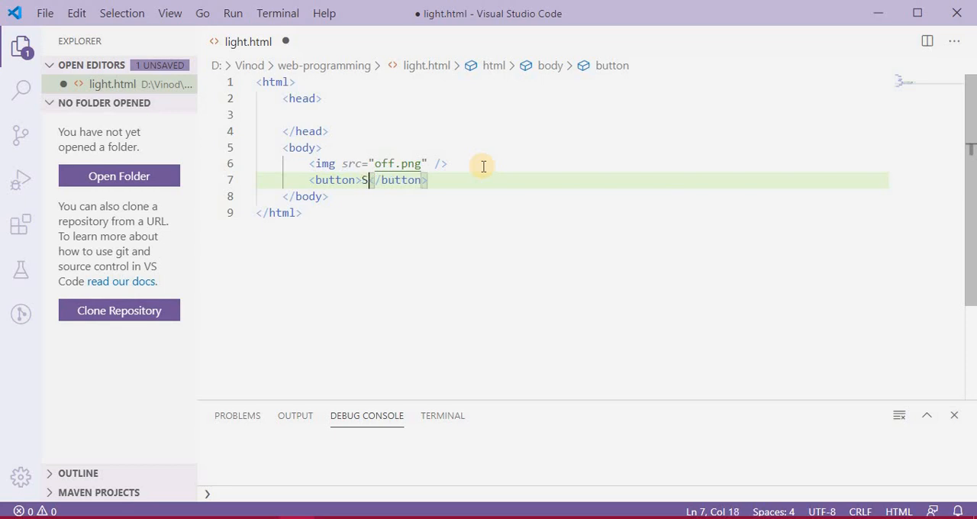
type("witch O")
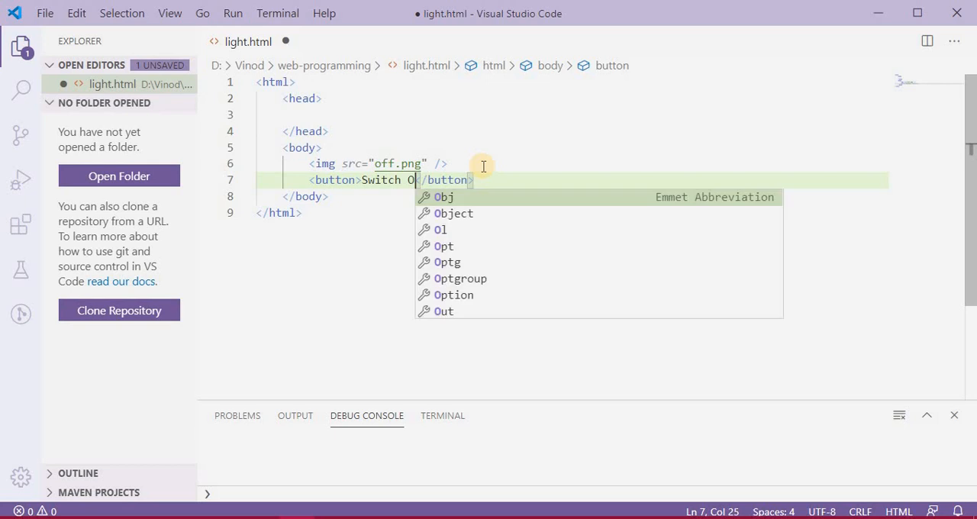
type("N")
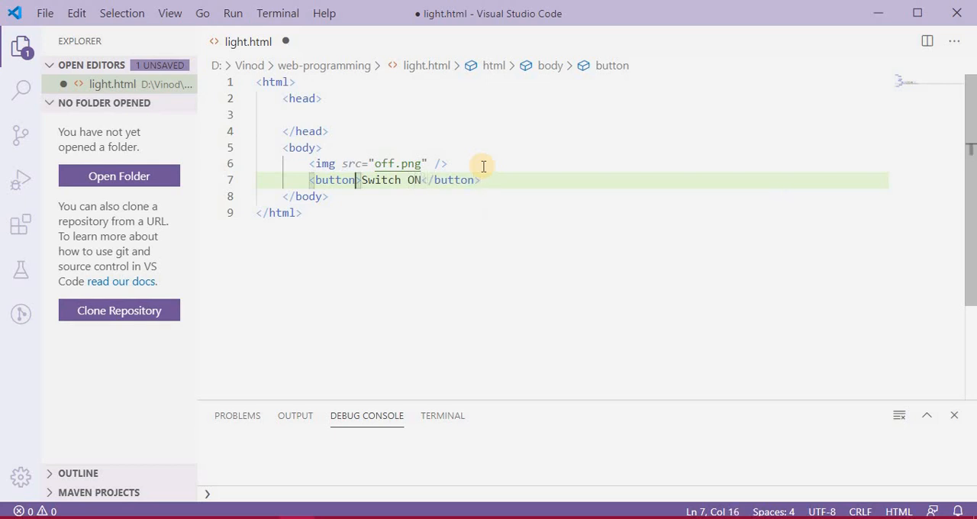
key("ctrl+s")
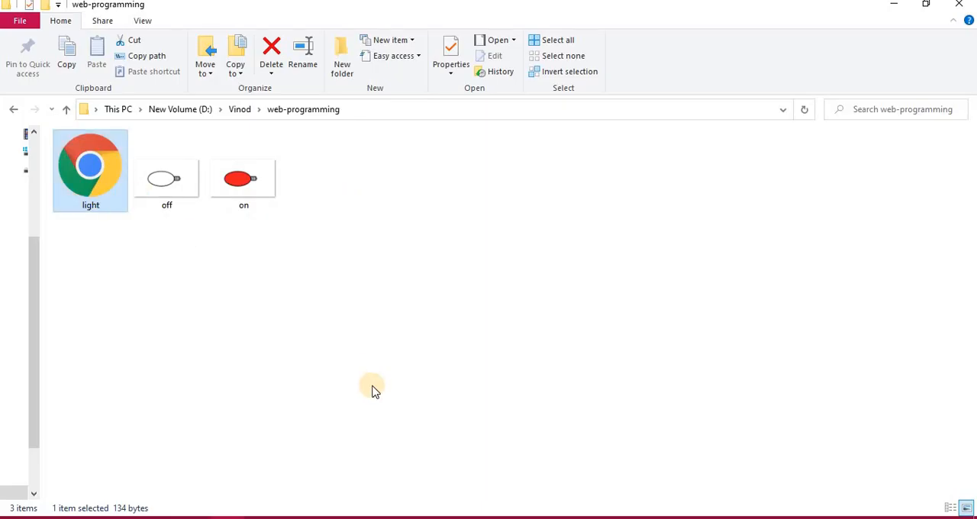
- Reopen the light page in the browser to preview the Switch ON button
double_click(90, 167)
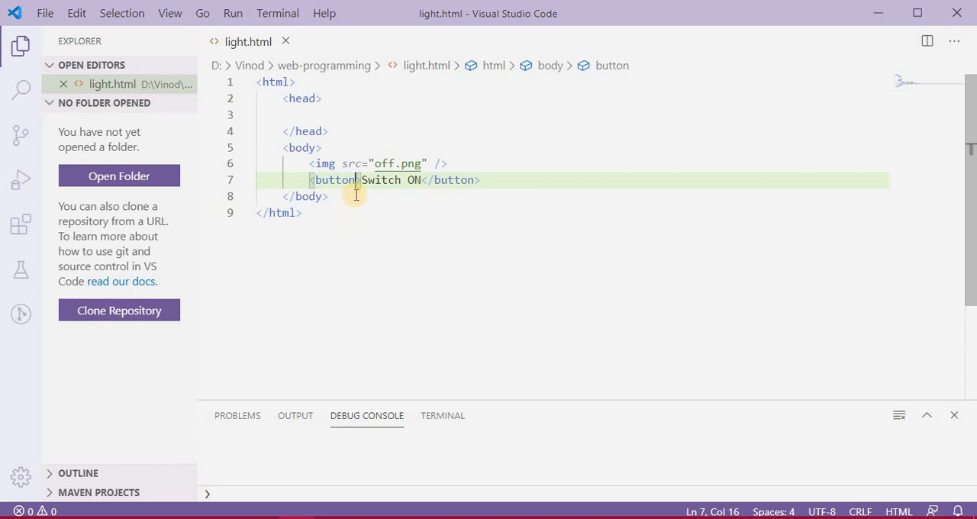
mouse_move(396, 207)
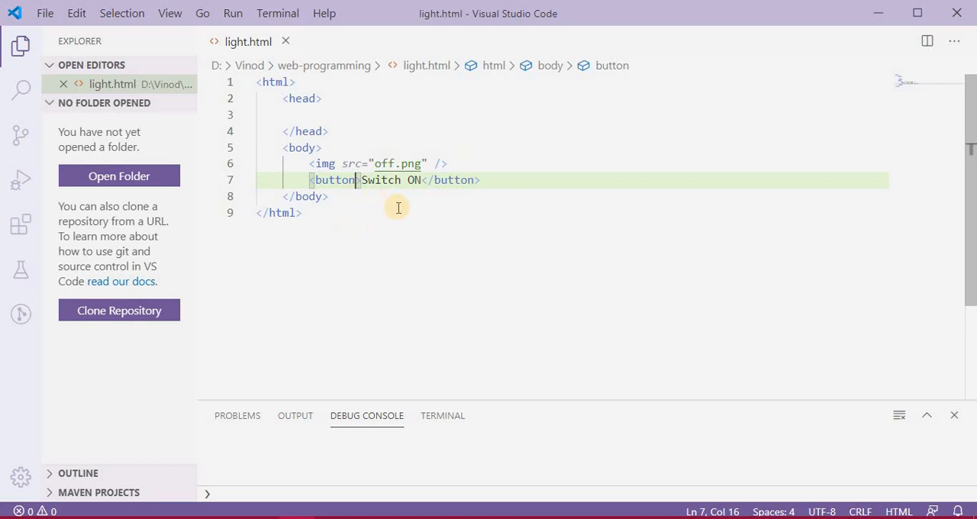
key("alt+tab")
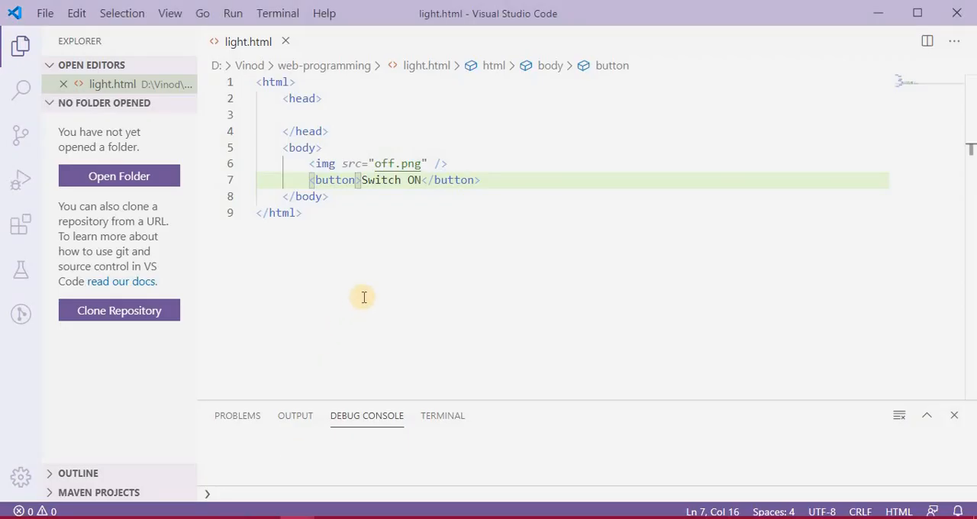
mouse_move(330, 164)
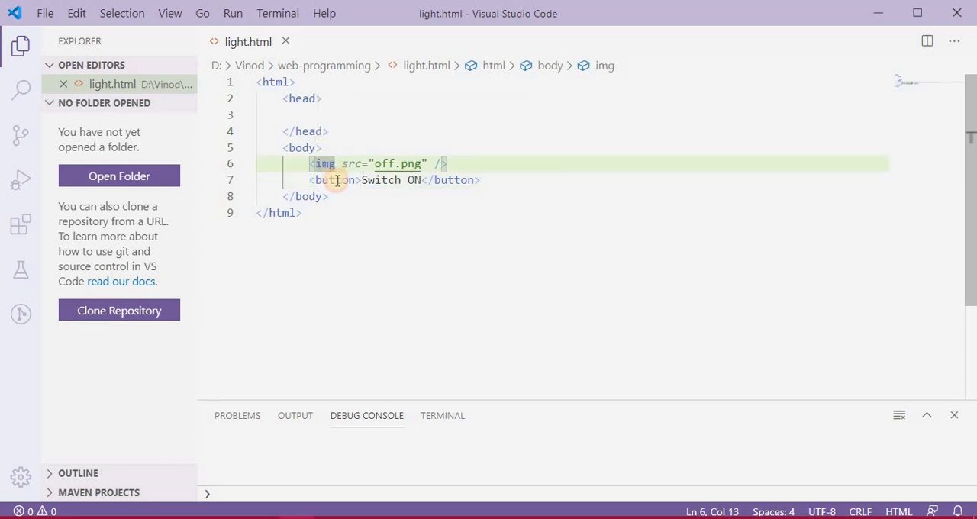
- Add id="light" to the img tag before its src attribute
double_click(323, 163)
type(" id")
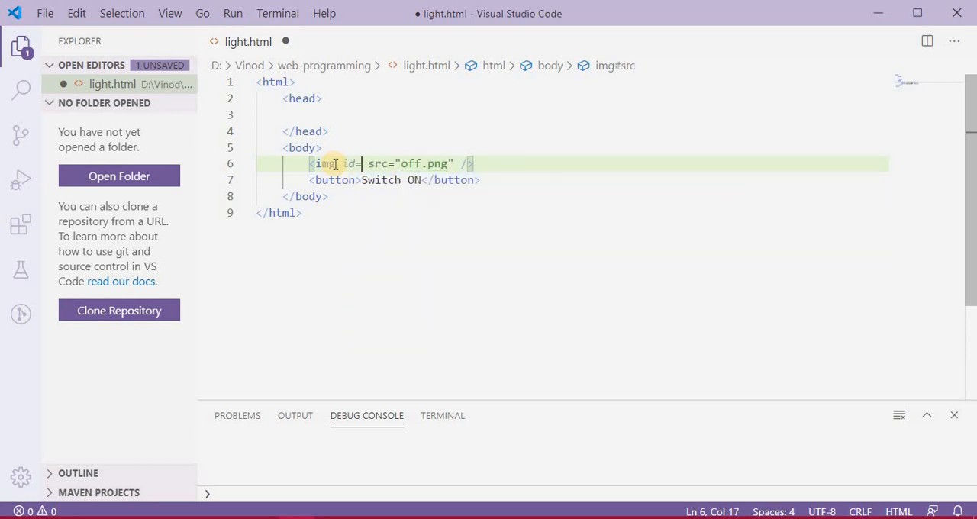
type("=\"")
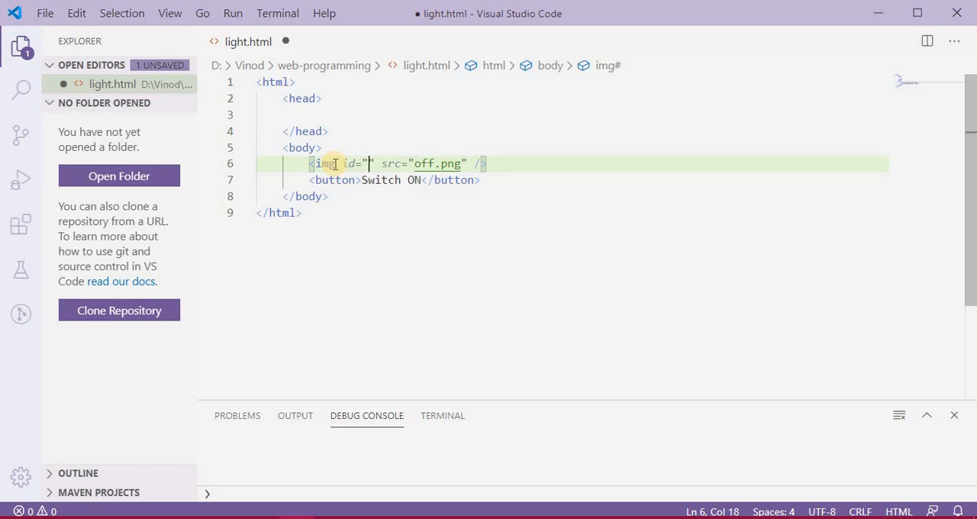
type("light")
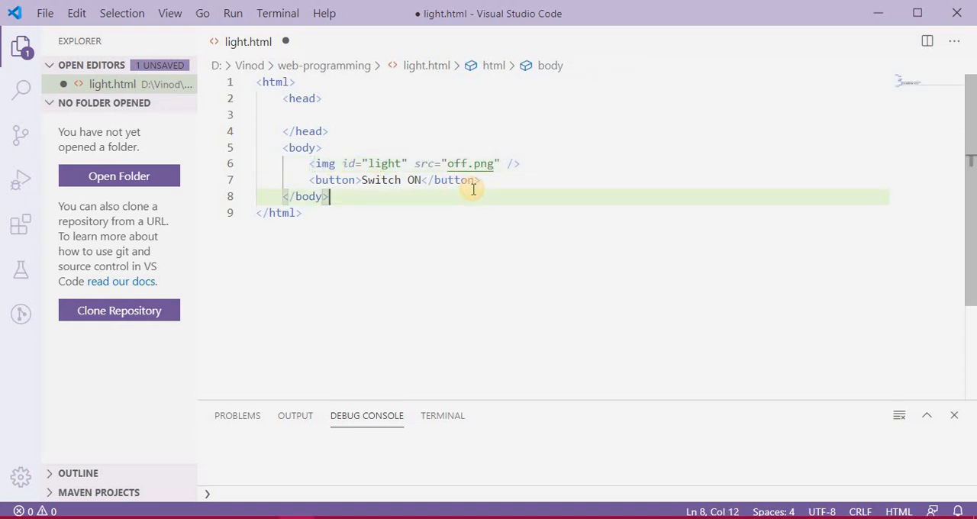
key("ctrl+s")
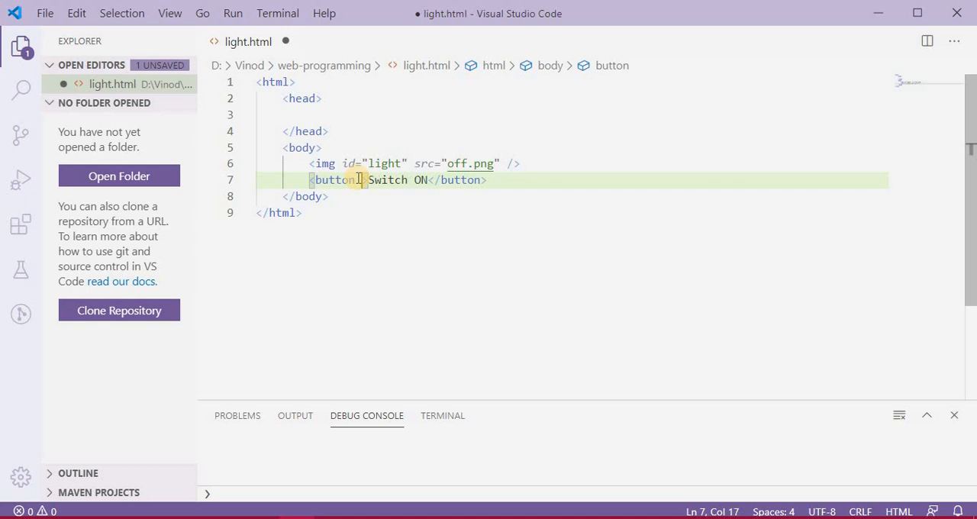
mouse_move(417, 222)
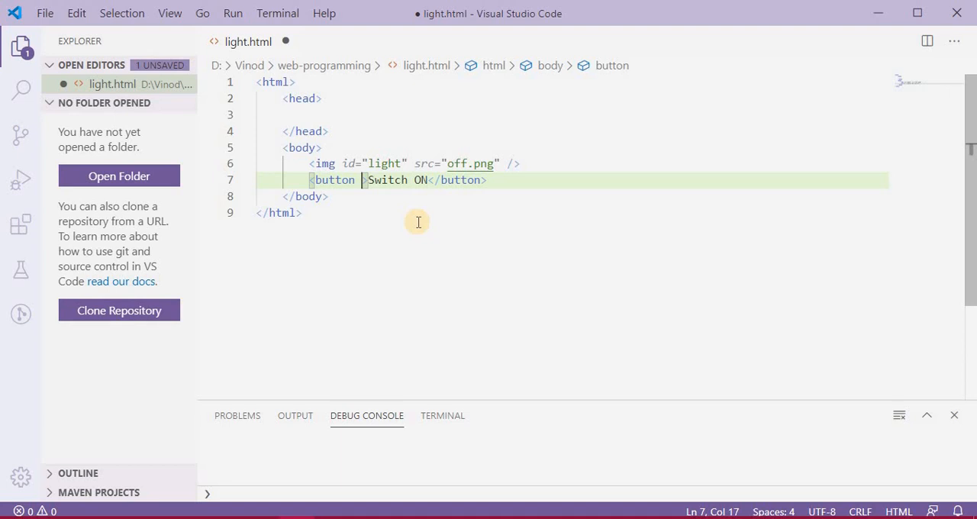
- Give the Switch ON button onclick="document.getElementById('')" with an empty argument
type("onclick=\"")
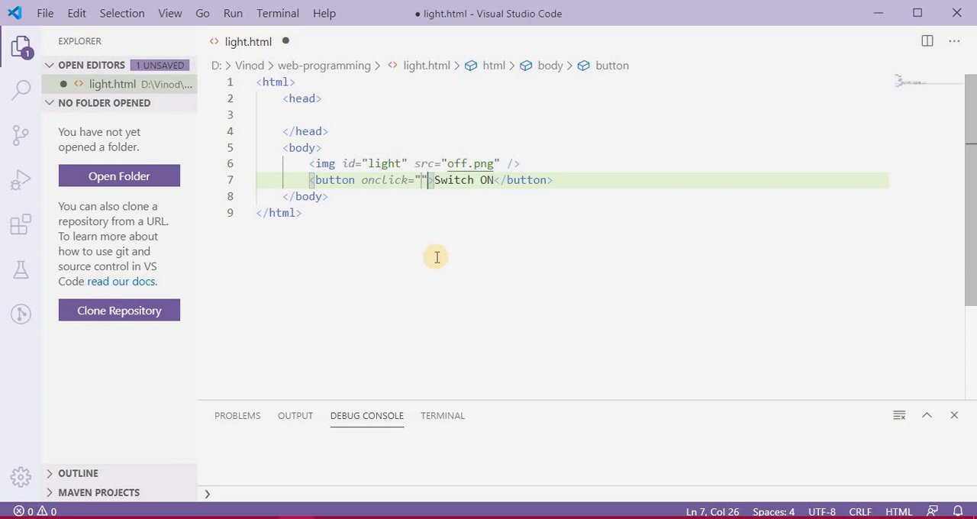
type("document")
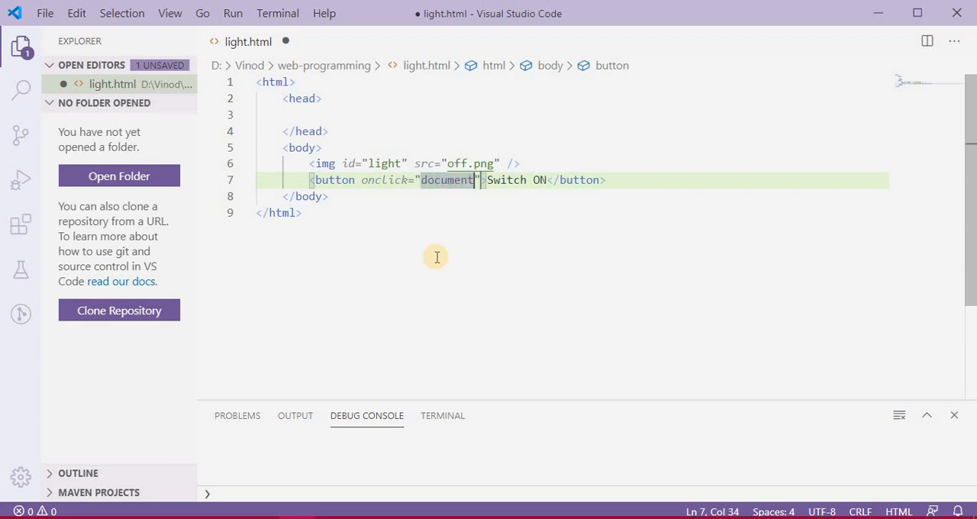
type(".getElementById")
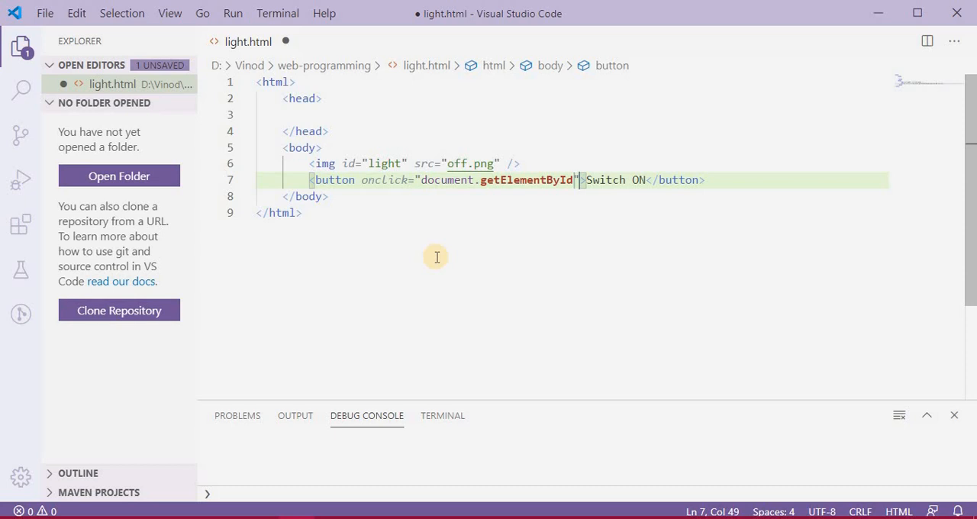
type("(")
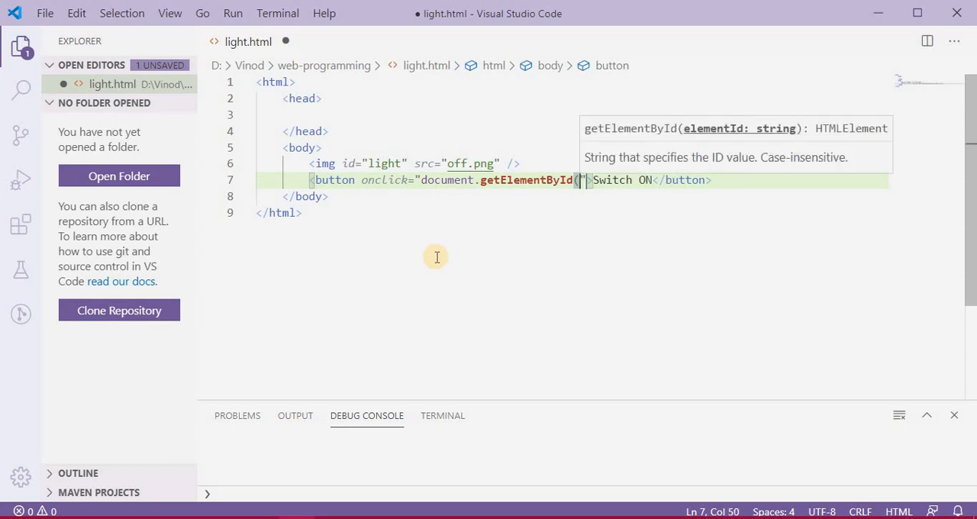
type("\"")
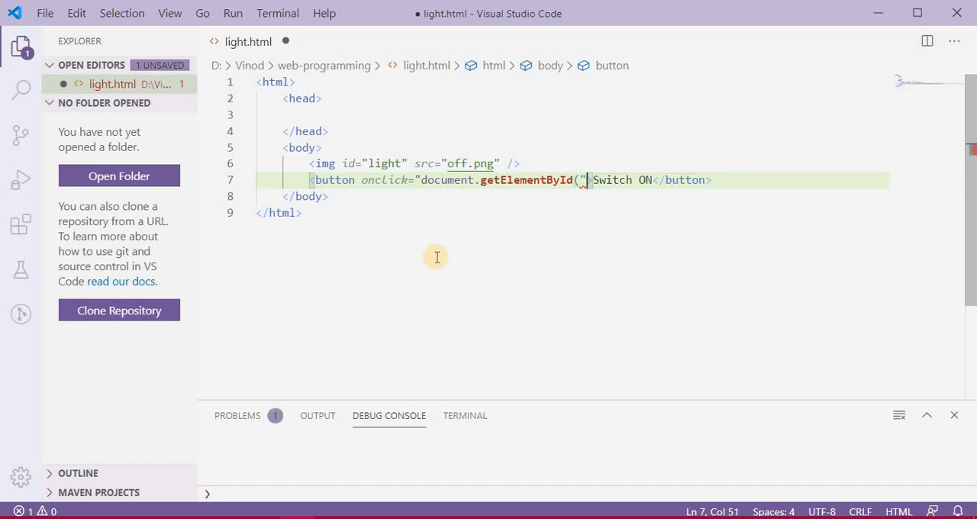
type("'")
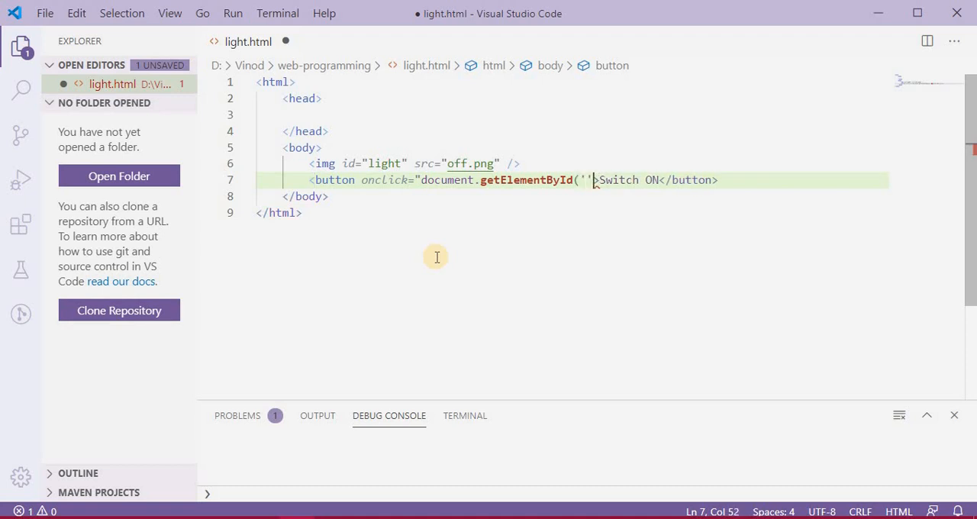
type(")")
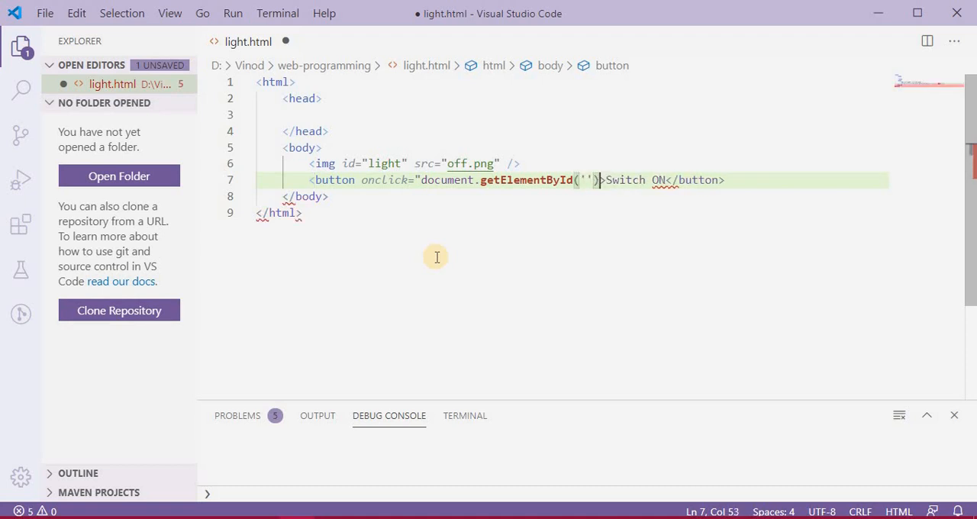
type("\"")
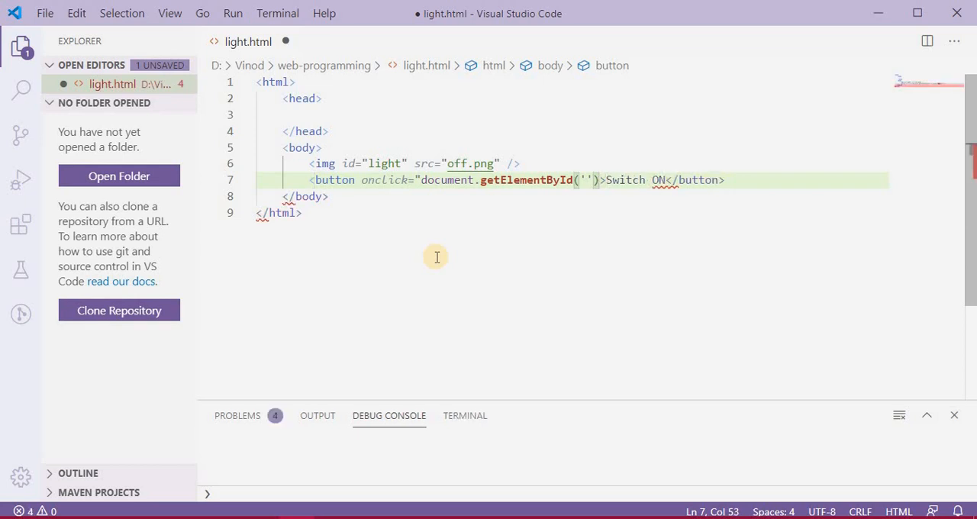
type("\"\"")
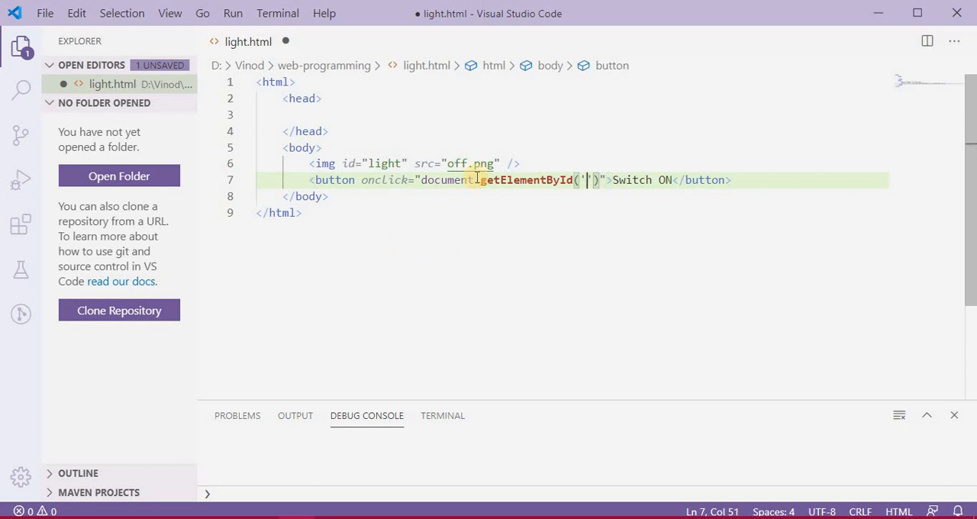
mouse_move(527, 180)
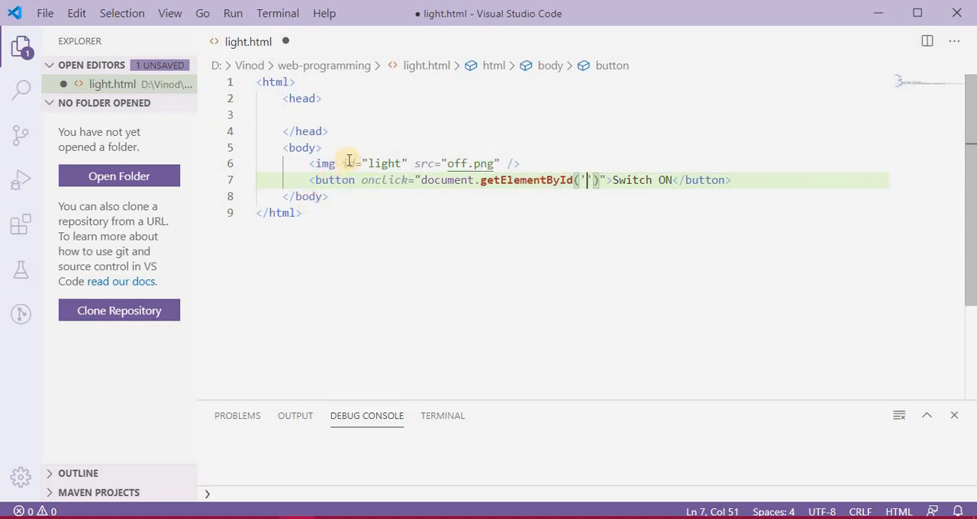
mouse_move(324, 163)
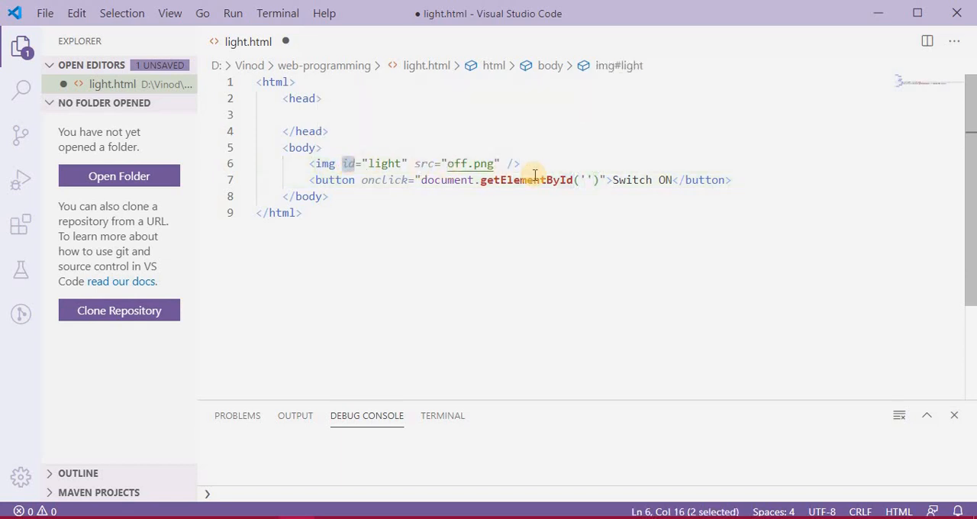
- Fill the onclick with getElementById('light').src='on.png' so Switch ON lights the bulb
left_click(586, 180)
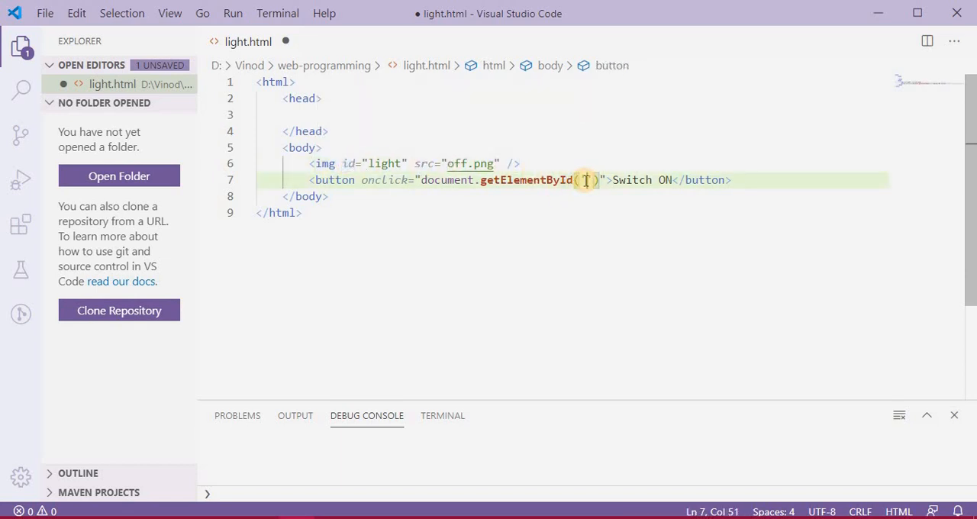
type("light")
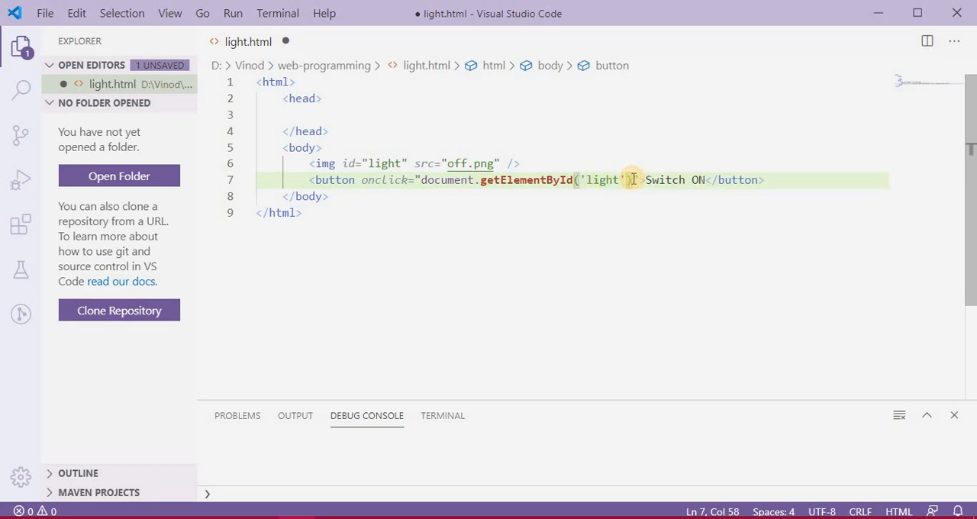
type(".s")
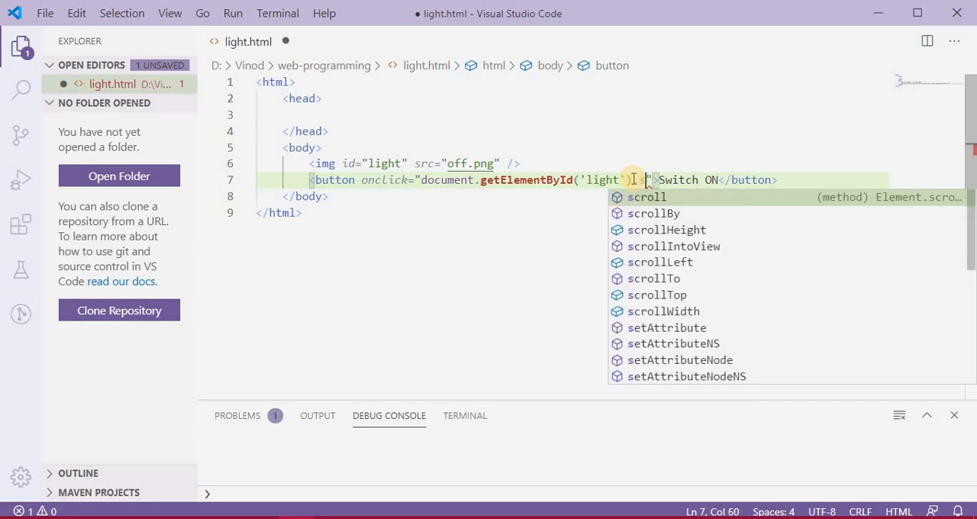
type(".src='';")
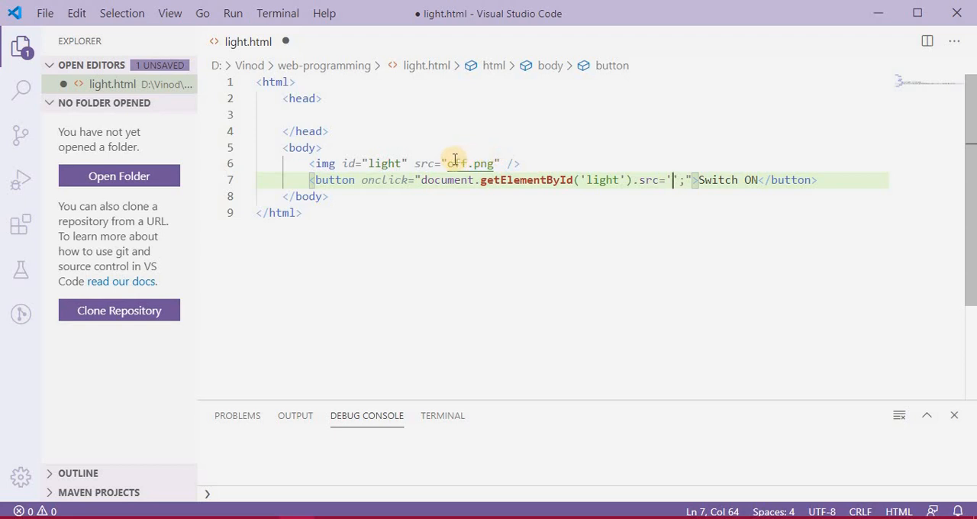
type("o")
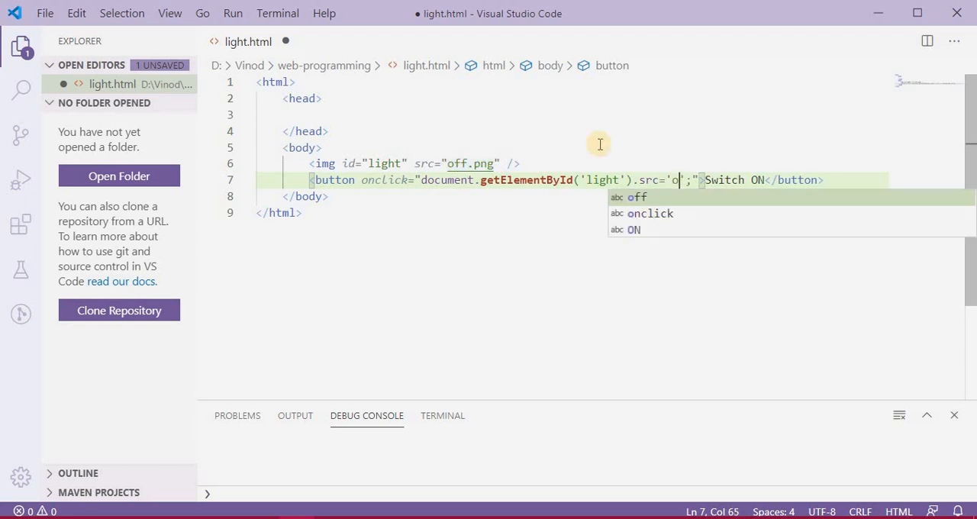
type("n.")
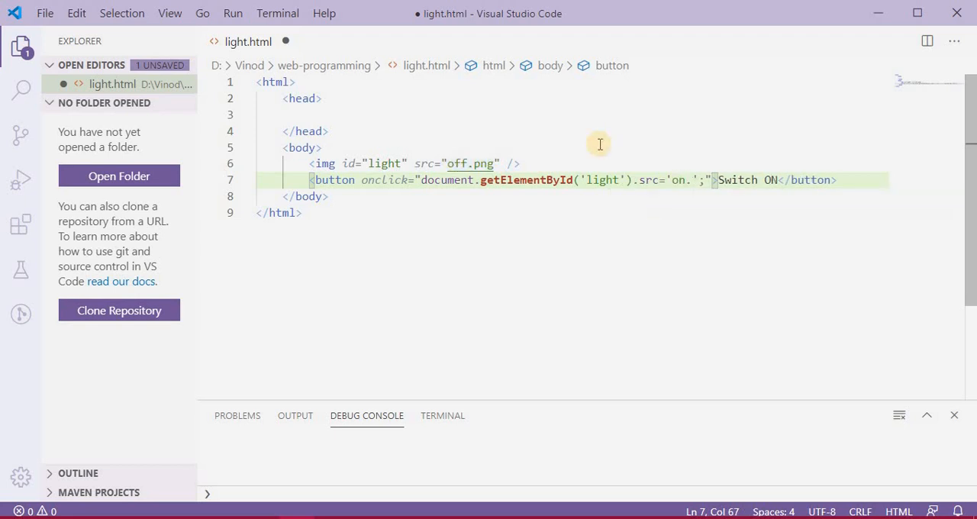
type("png")
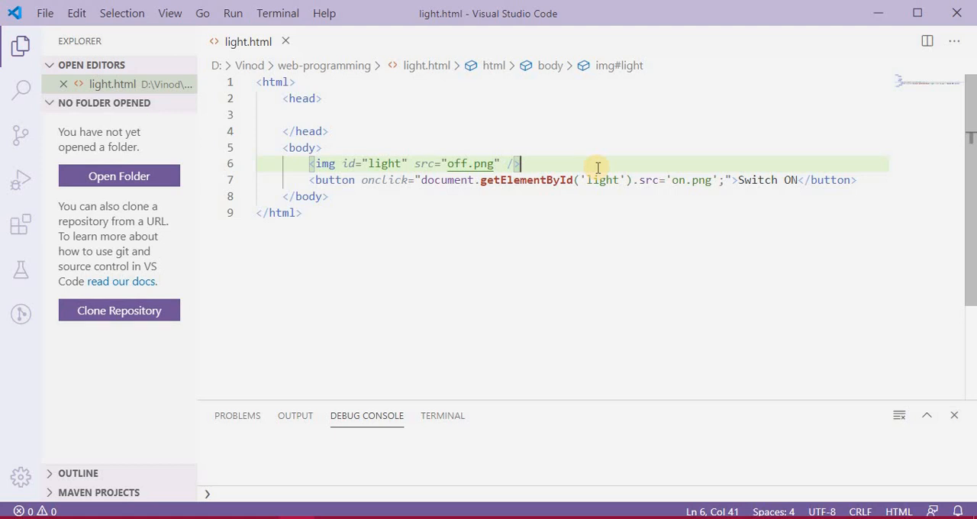
mouse_move(498, 314)
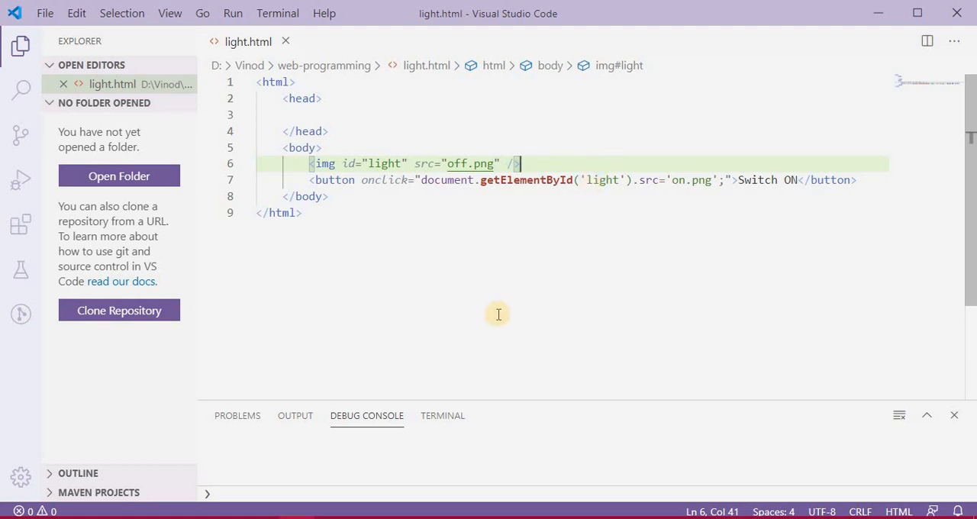
mouse_move(454, 488)
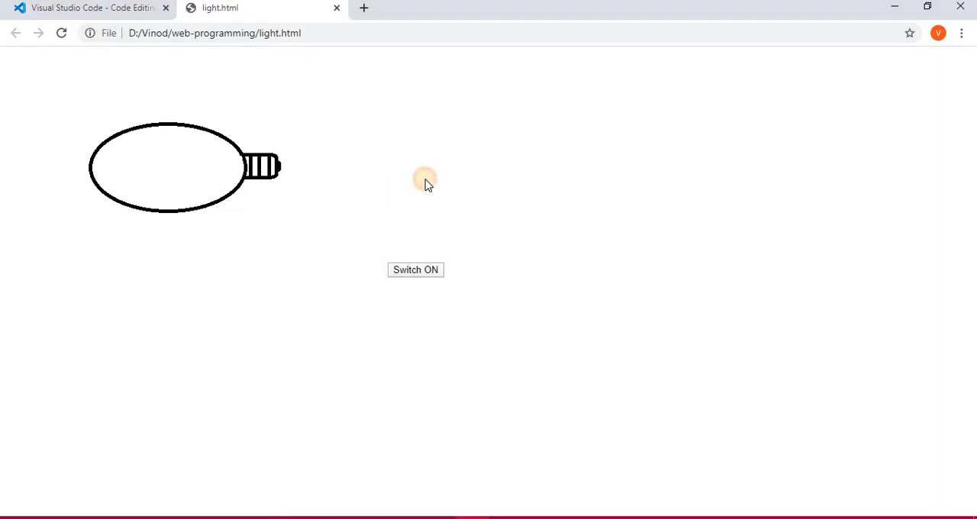
- Use the Switch ON button on light.html to turn the bulb red
left_click(415, 270)
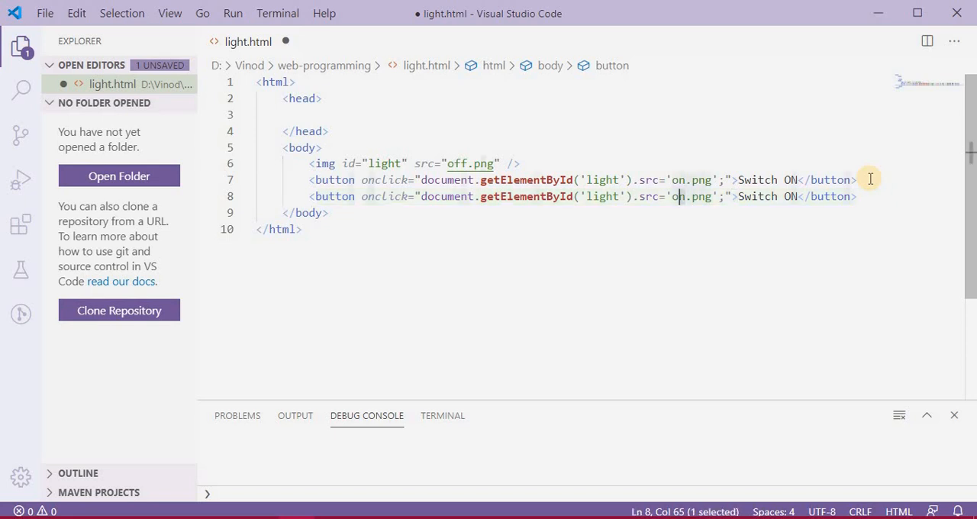
- Change the duplicated button to off.png and Switch OFF, then save light.html
type("ff")
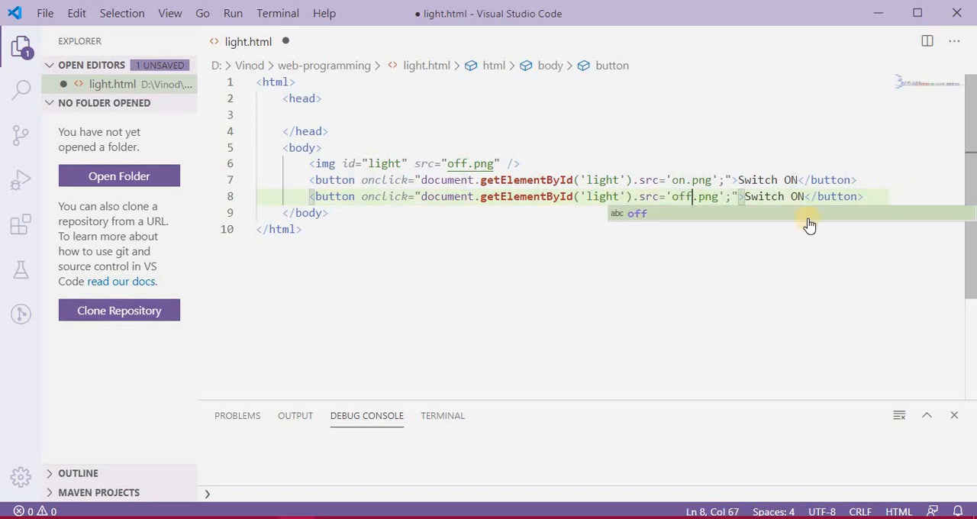
mouse_move(771, 198)
type("FF")
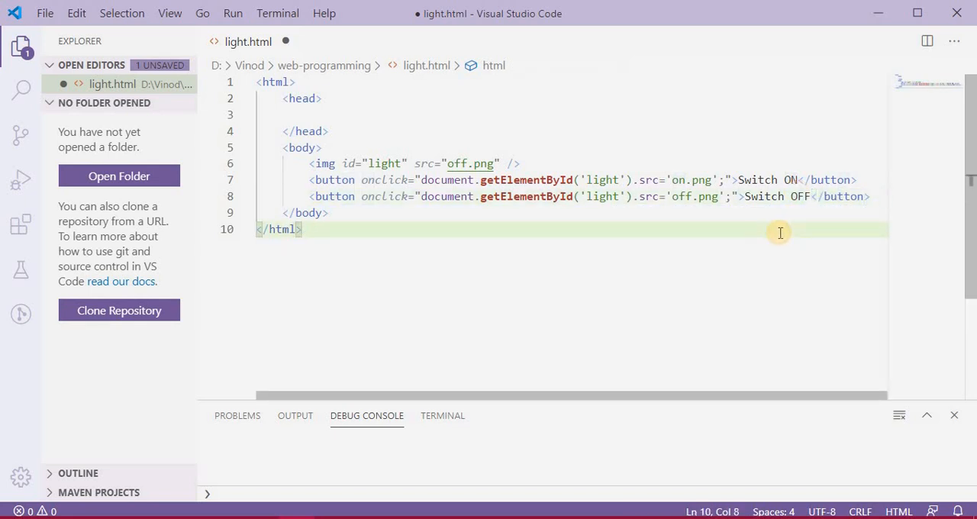
key("ctrl+s")
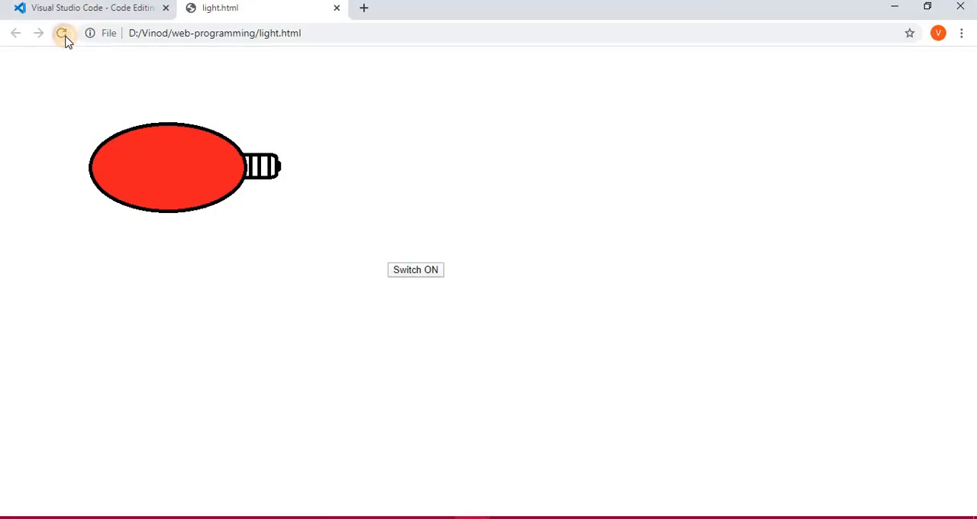
- Reload light.html and use the new Switch OFF button to unlight the bulb
left_click(61, 34)
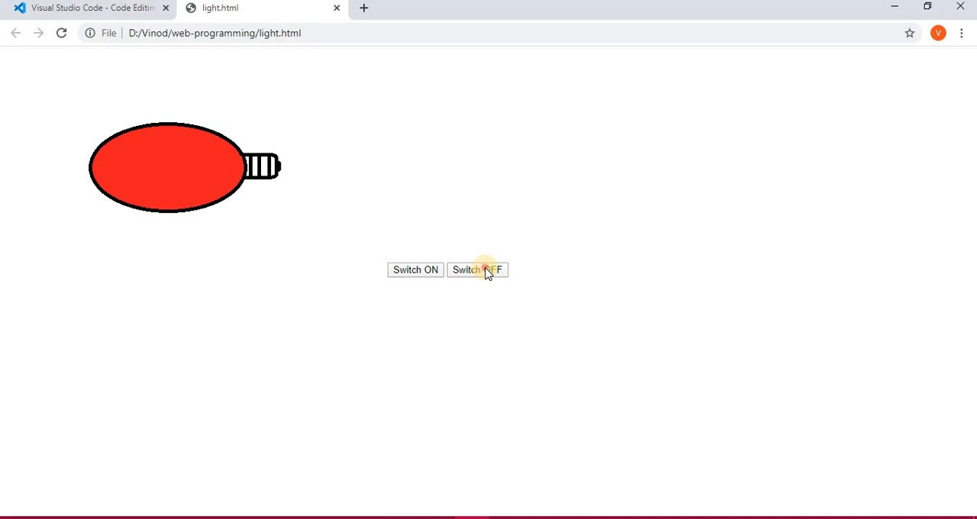
left_click(476, 270)
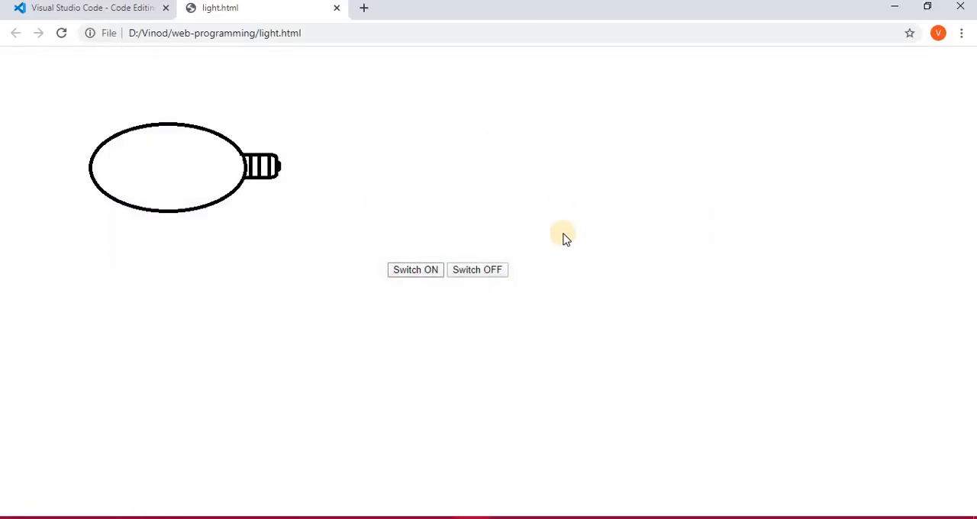
mouse_move(91, 308)
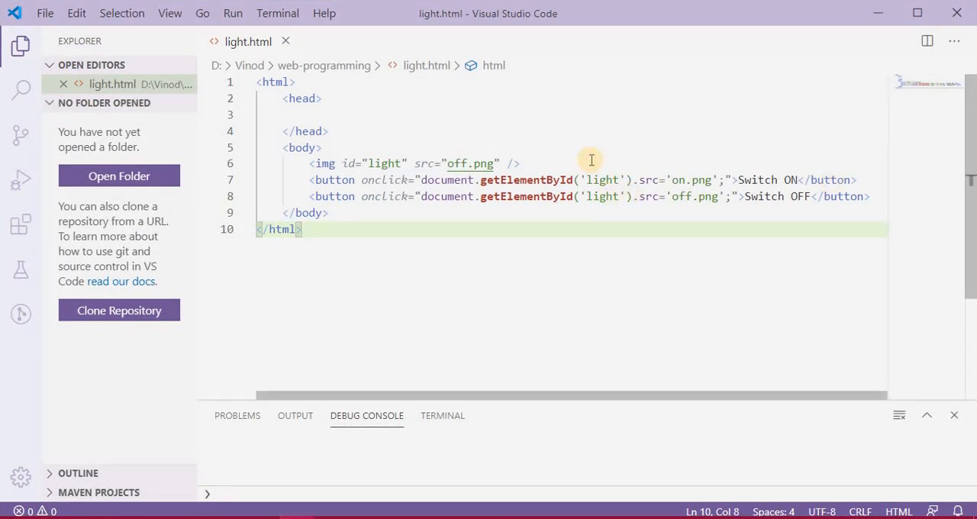
key("enter")
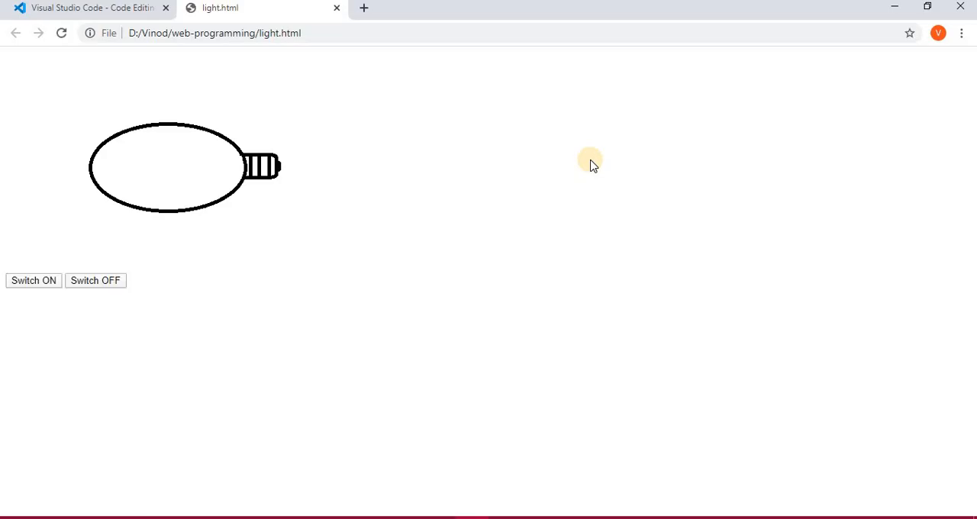
mouse_move(397, 351)
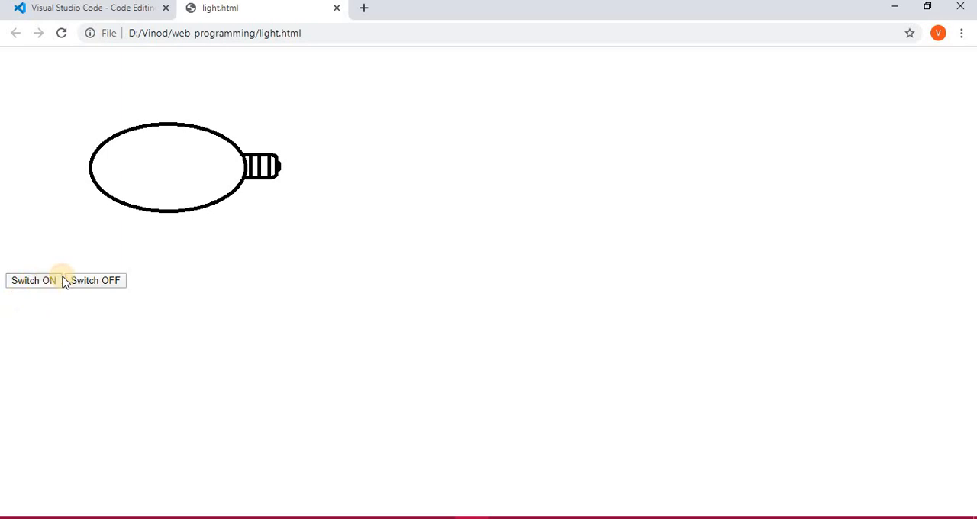
mouse_move(390, 188)
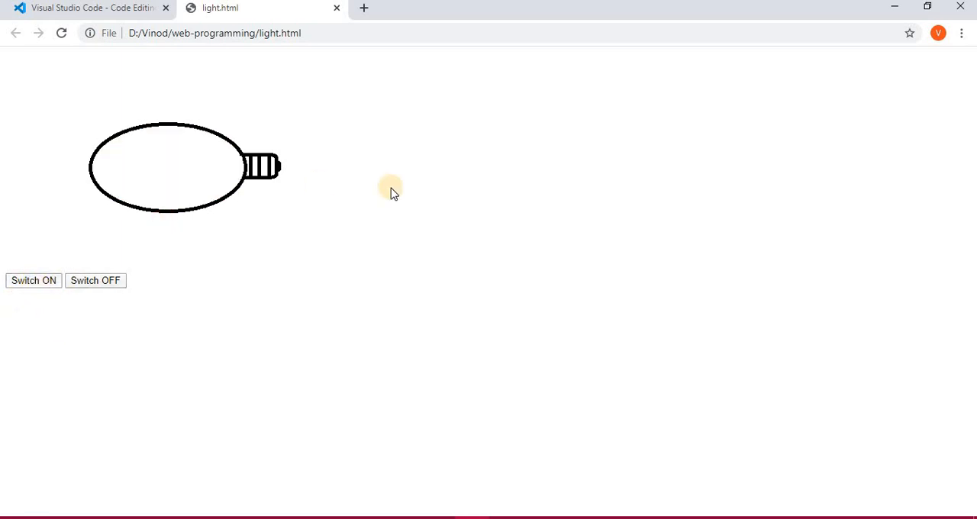
- Use Switch ON on the reloaded page to turn the bulb red again
left_click(33, 281)
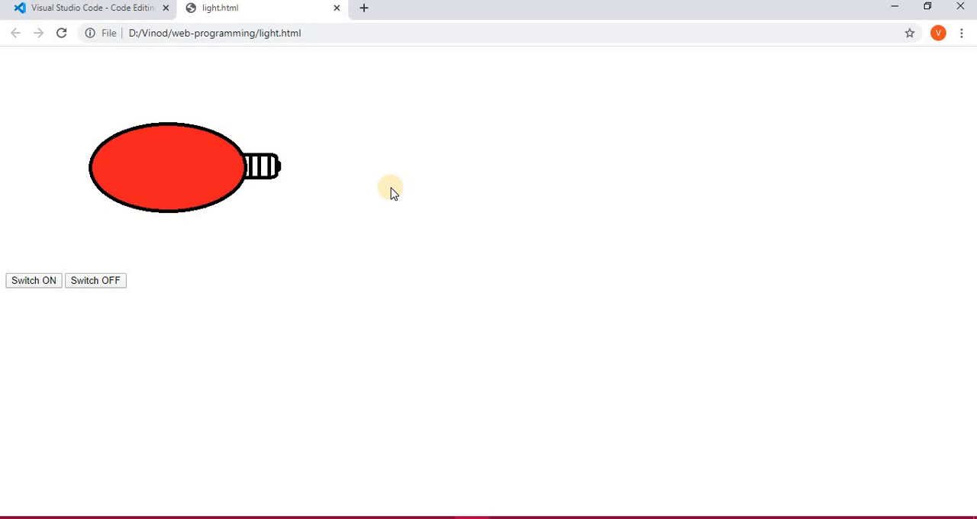